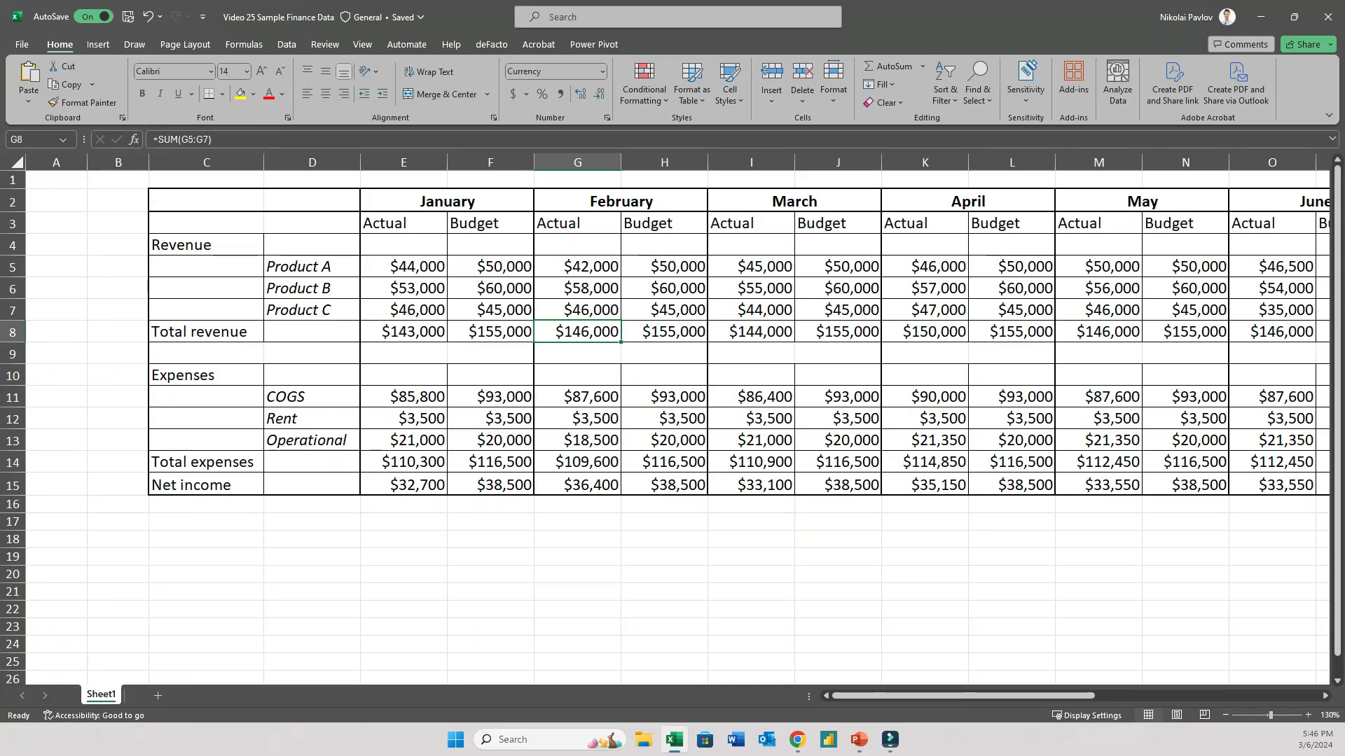
- Leave the Excel finance sheet for the DemoWareHouse warehouse previewing MotoSample_DimDate
click(311, 244)
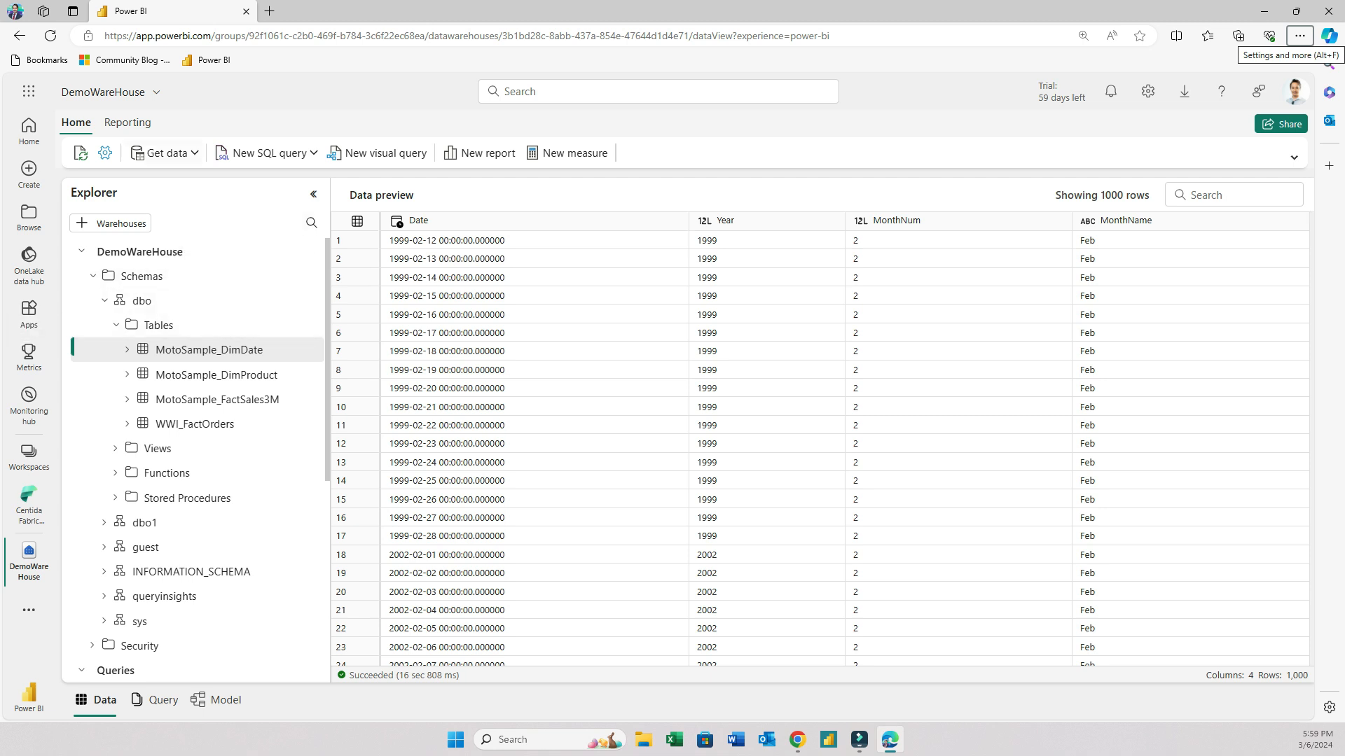
- Create a Dataflow Gen2 loading Sheet1 from the Video 25 Sample Finance Data workbook on OneDrive
click(163, 152)
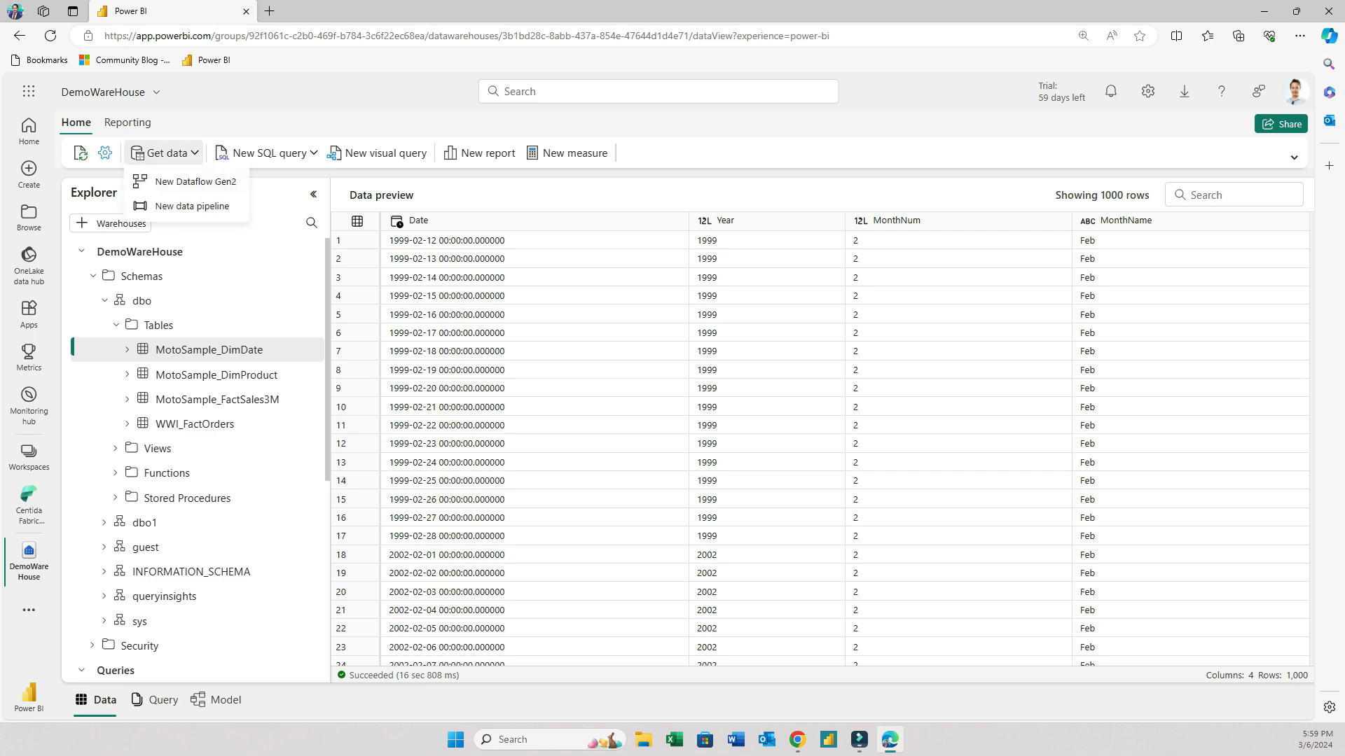
click(163, 153)
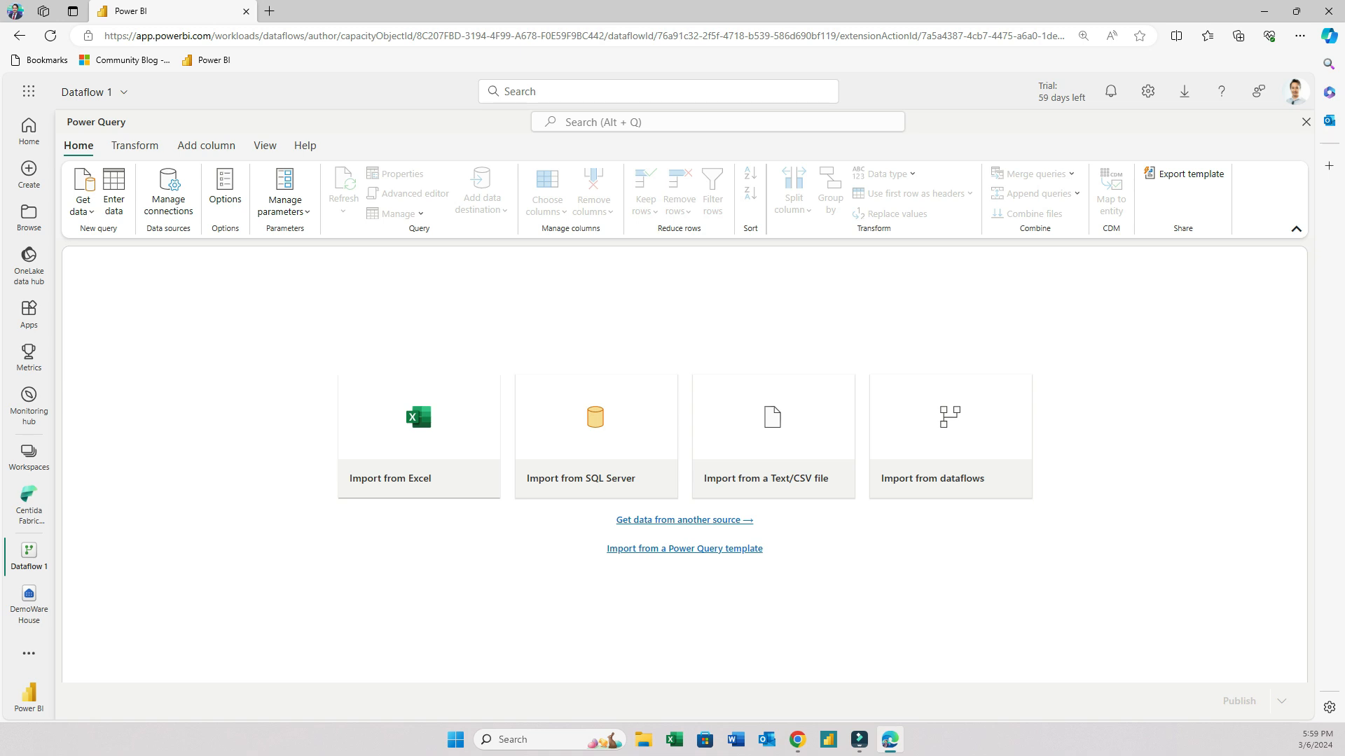
click(419, 435)
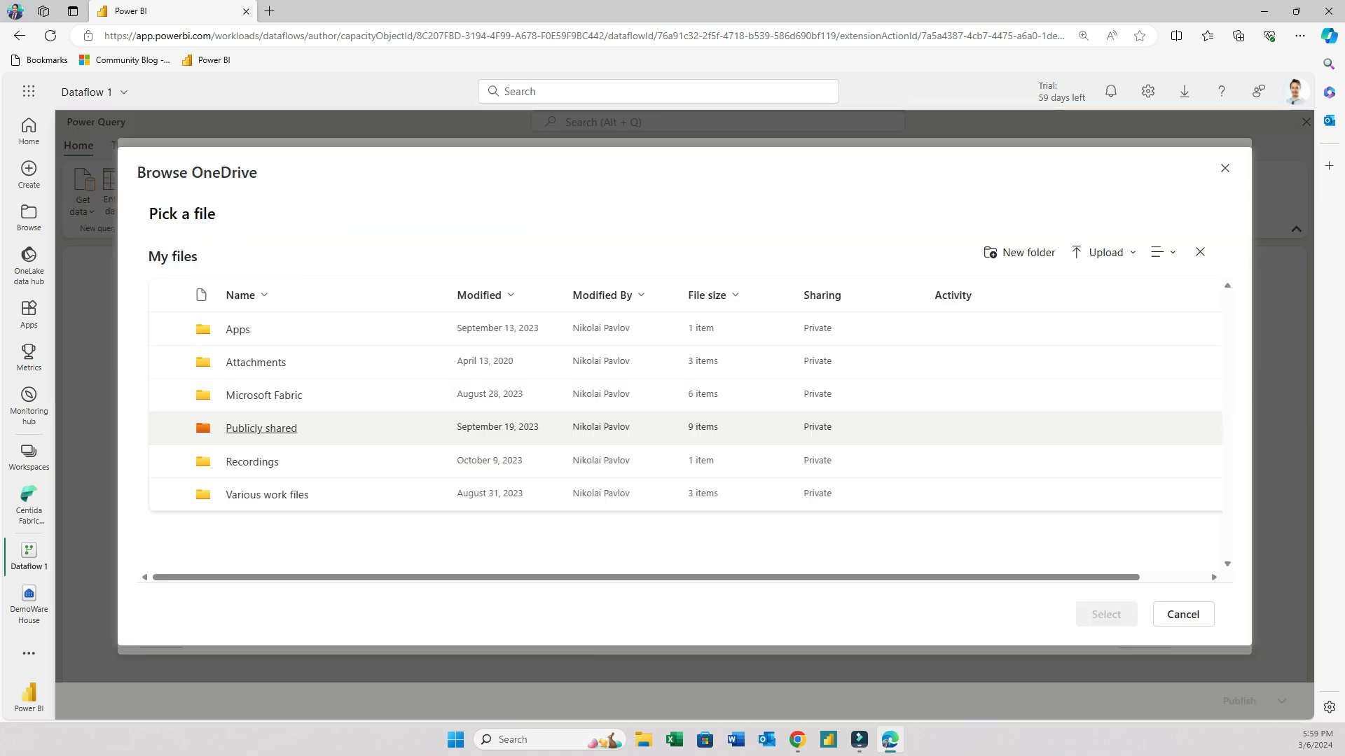
double_click(264, 395)
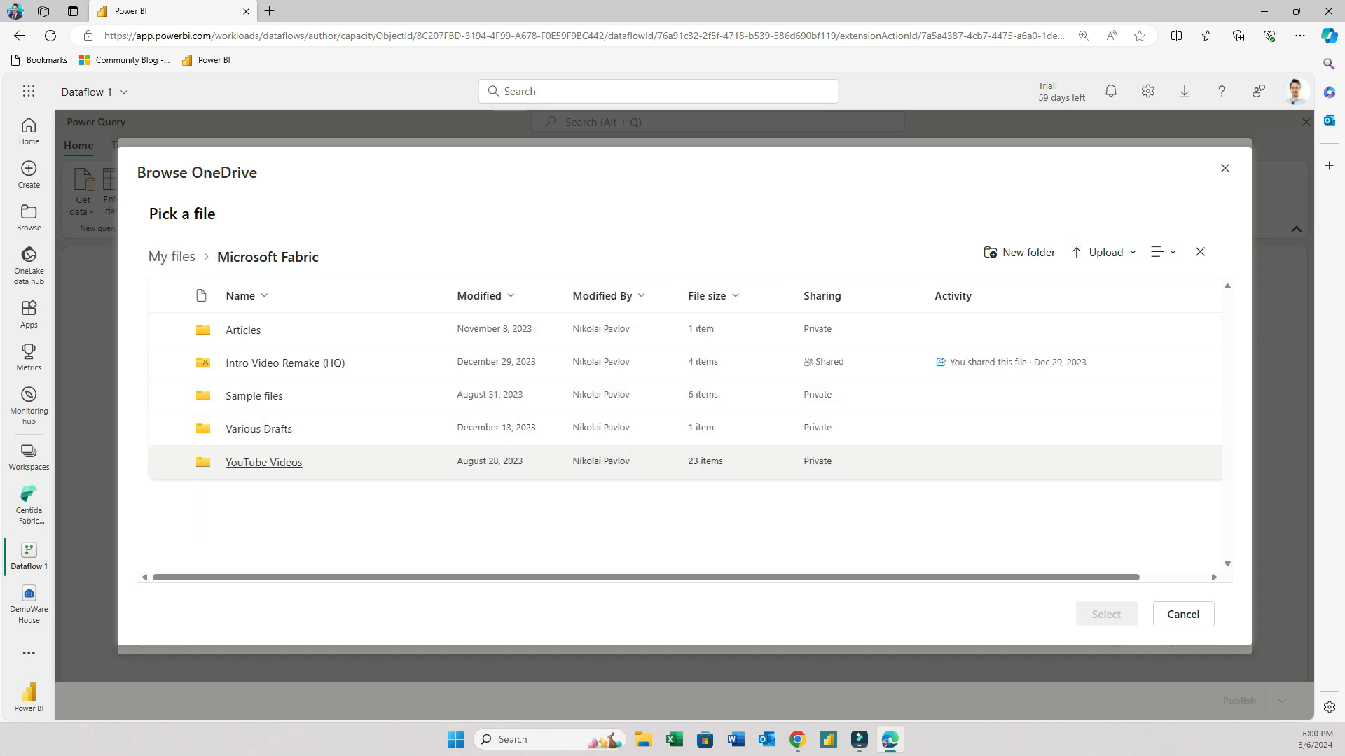
double_click(263, 462)
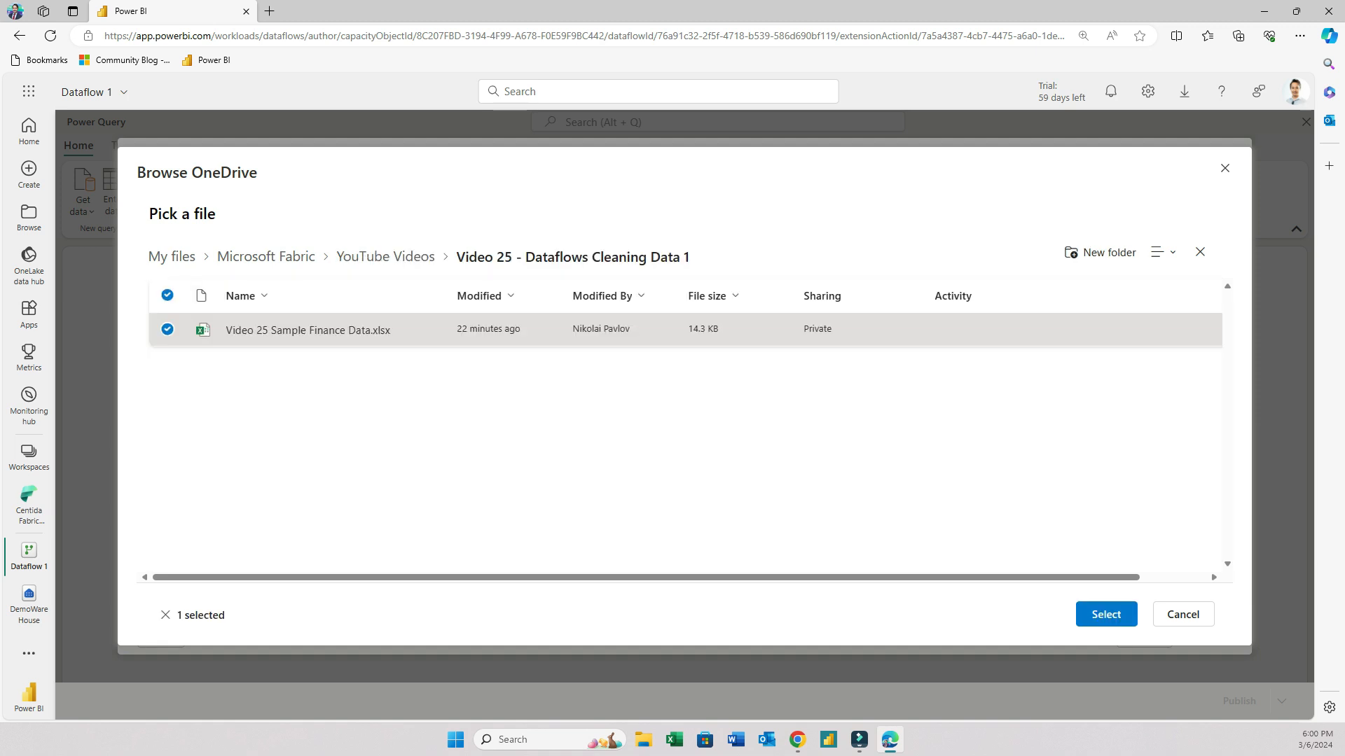
click(1105, 614)
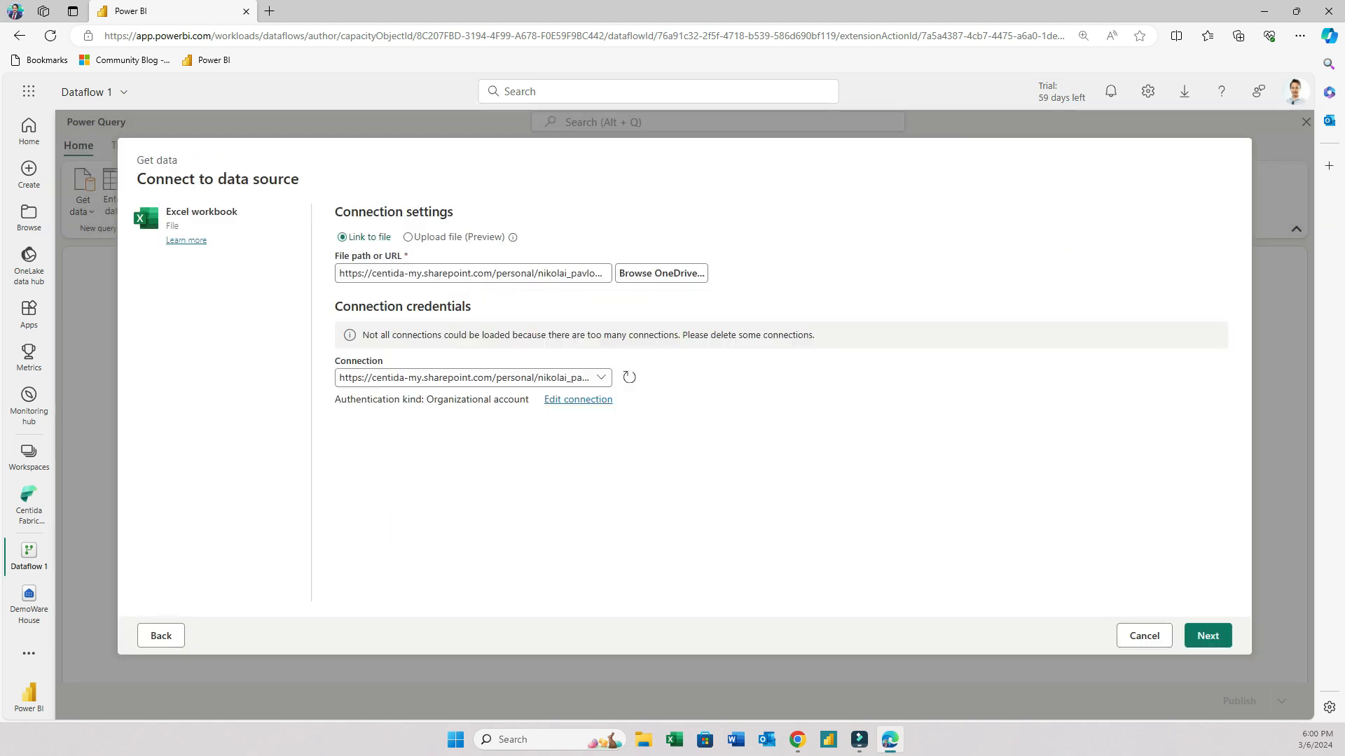
click(1206, 635)
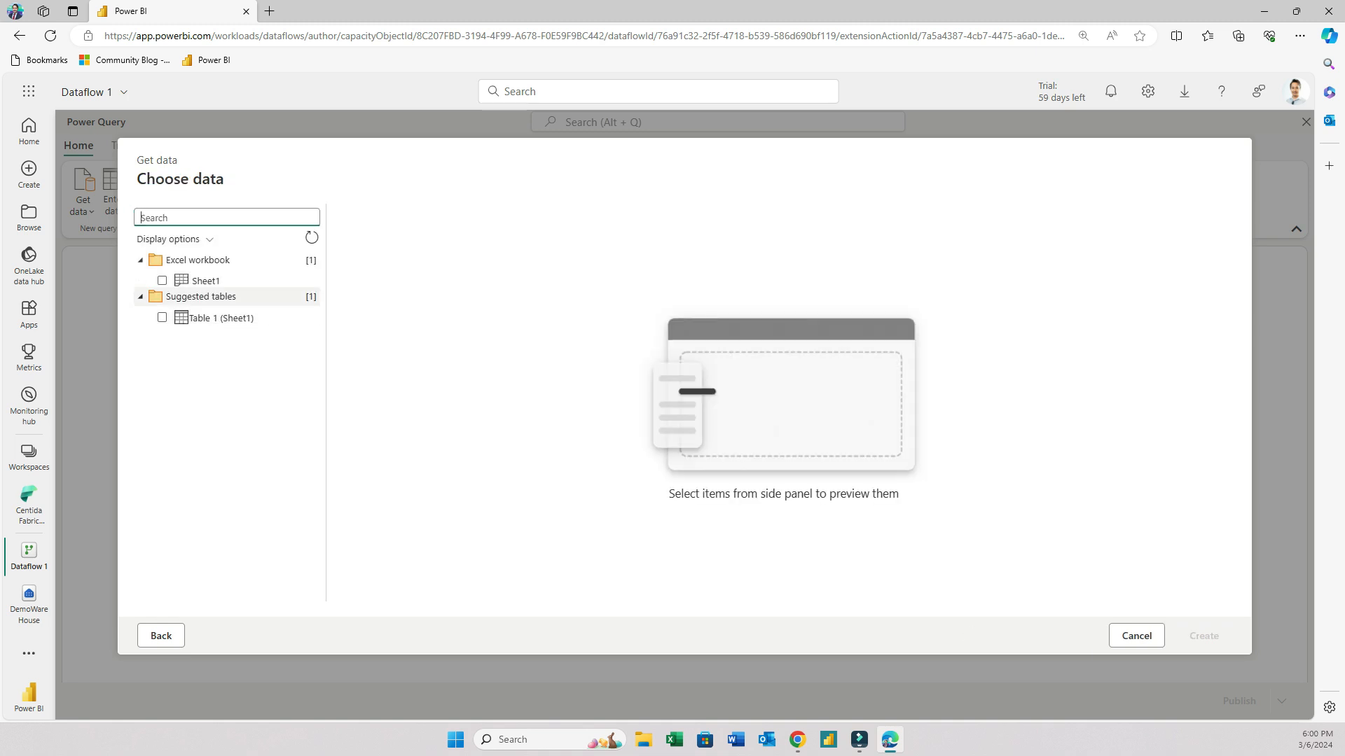
click(161, 280)
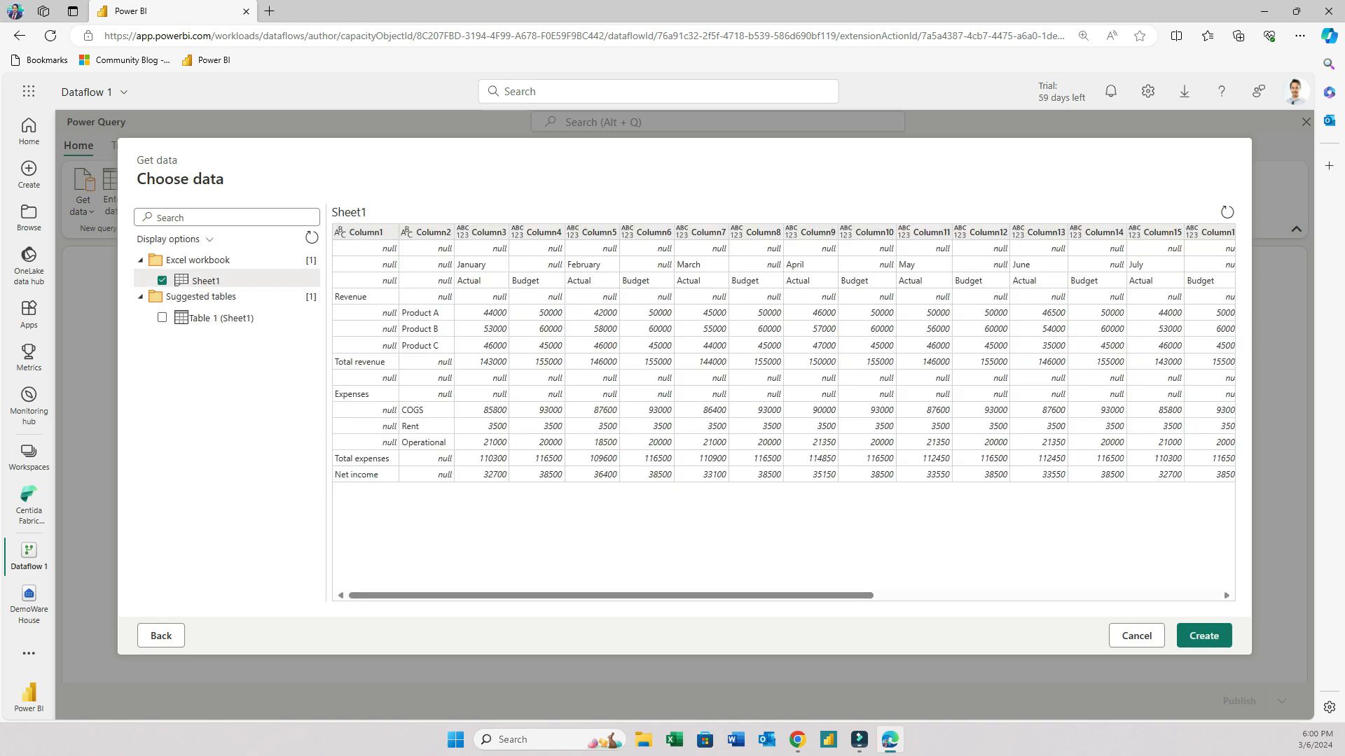
click(1202, 635)
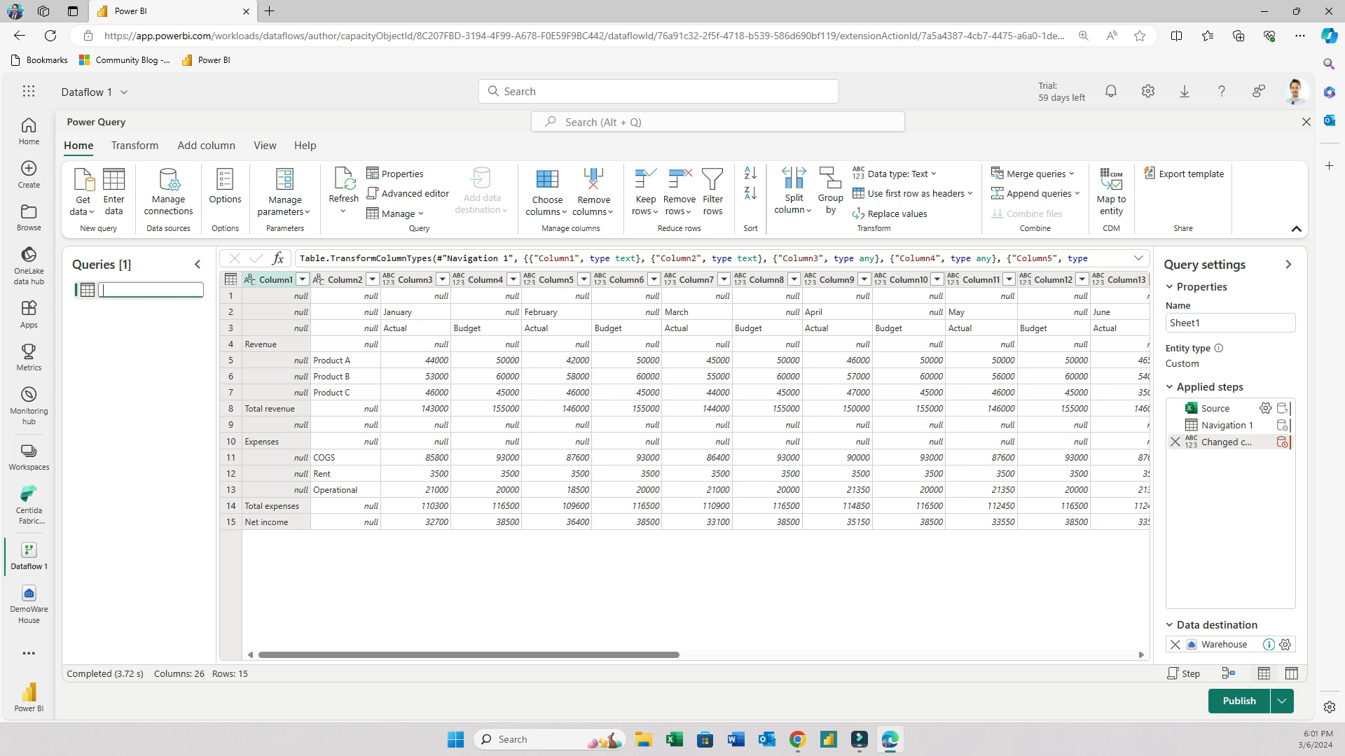
- Rename the Sheet1 query to TestFinacialData and scroll across the 26-column preview
text(TestFinacial)
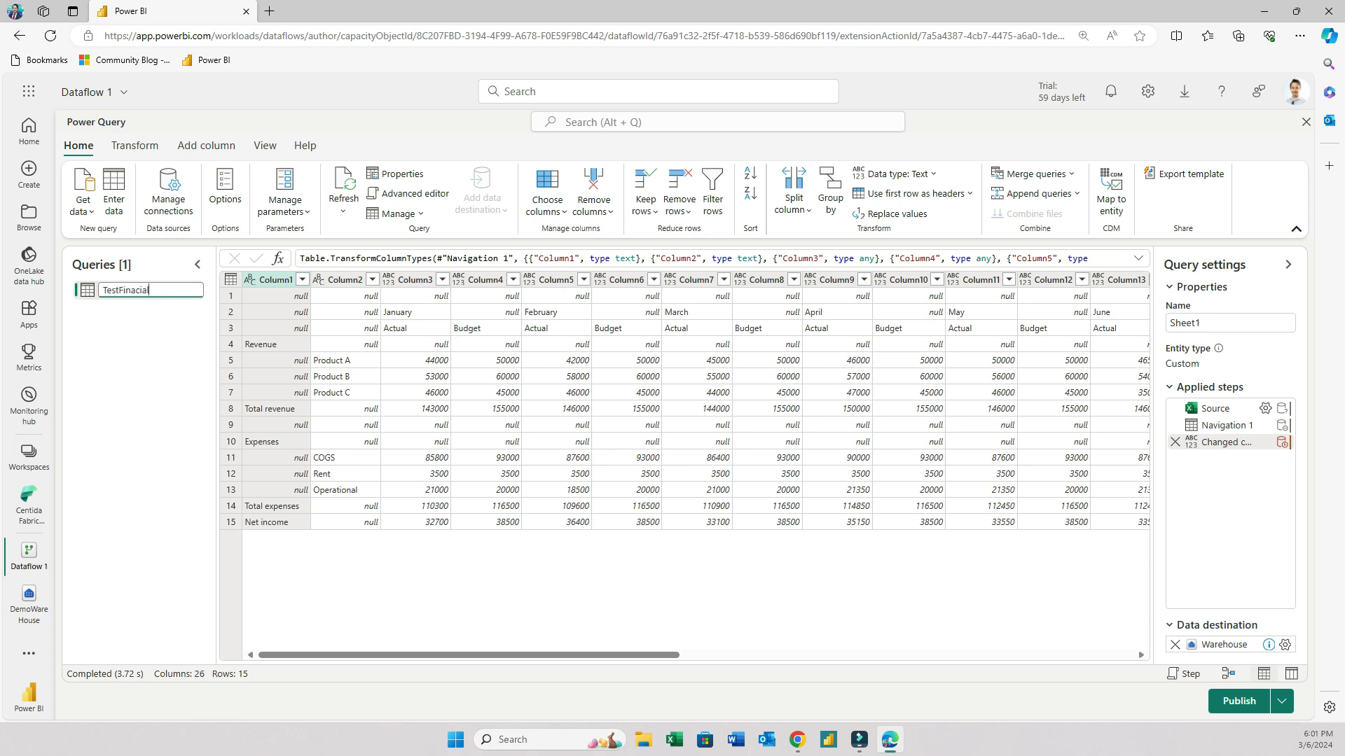
text(Data)
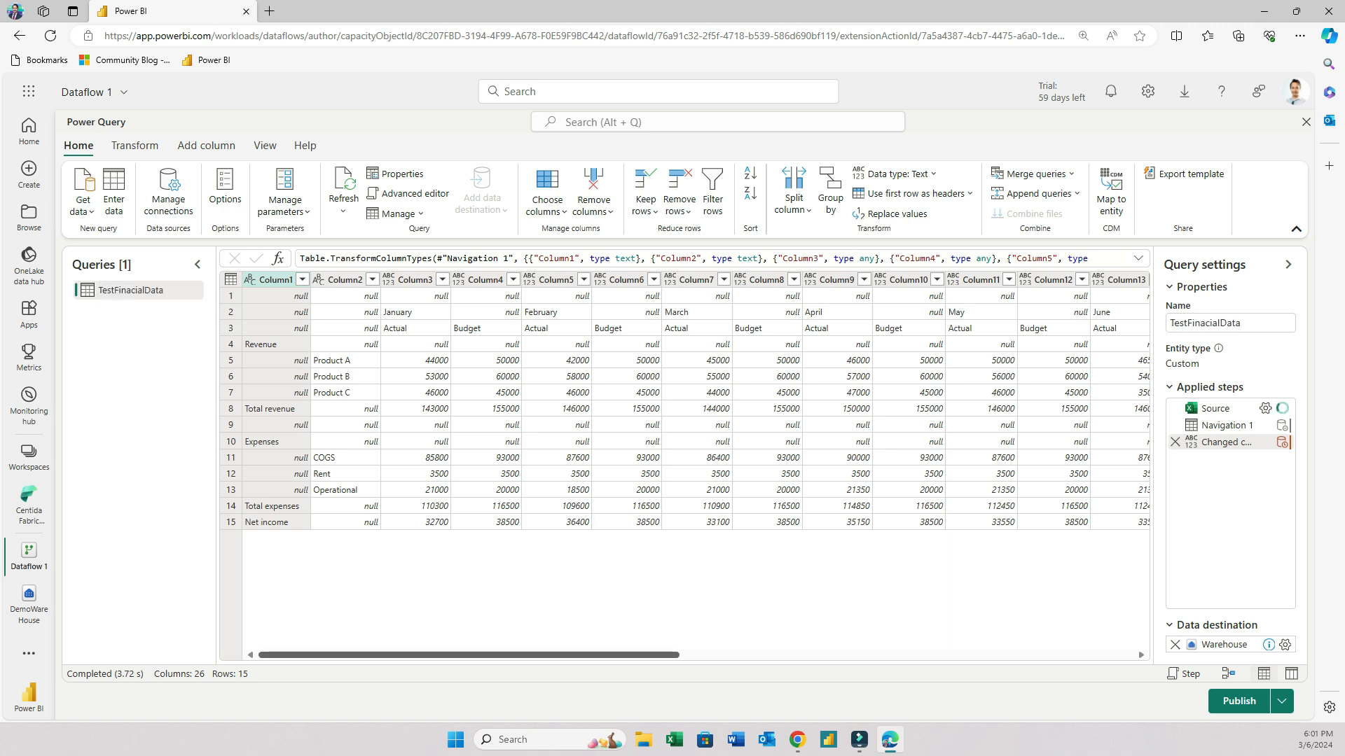
scroll(right, 3)
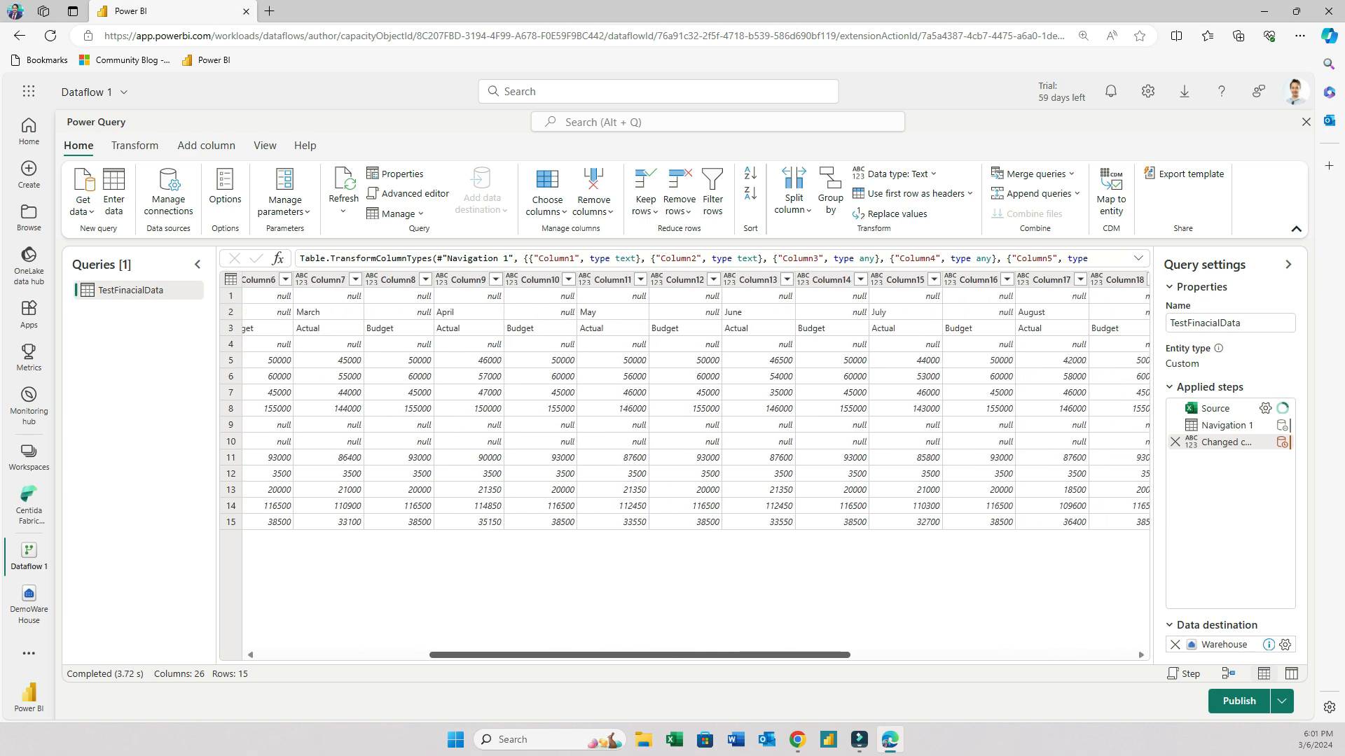
scroll(right, 3)
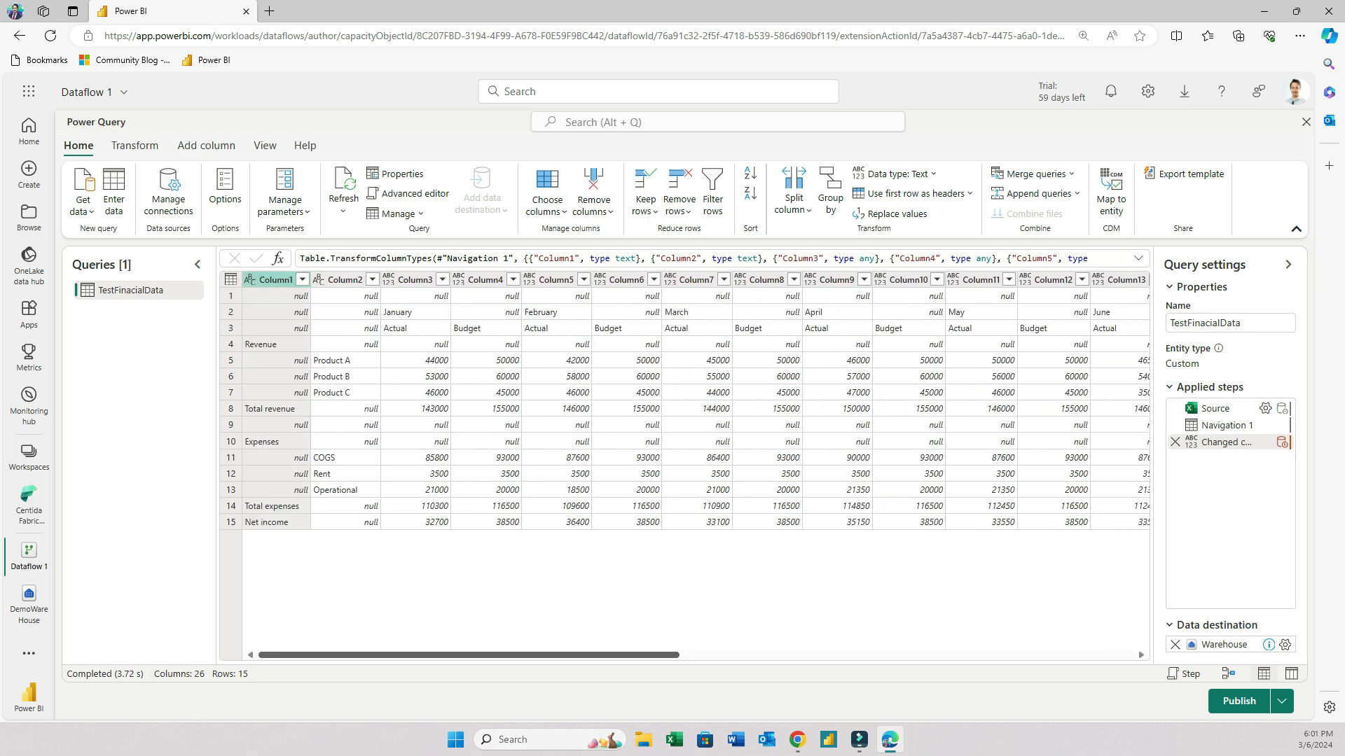
scroll(right, 3)
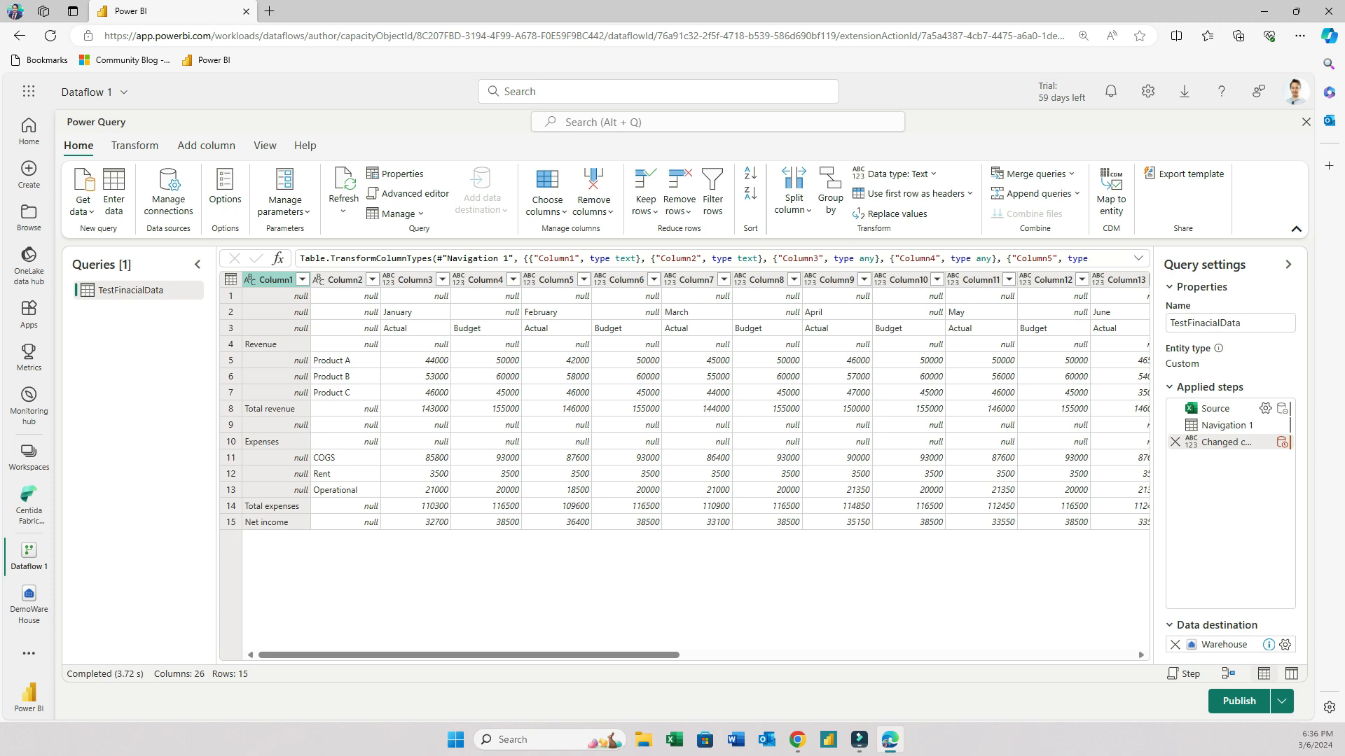
- Filter Column1 to exclude the Net income, Total expenses and Total revenue rows
click(302, 279)
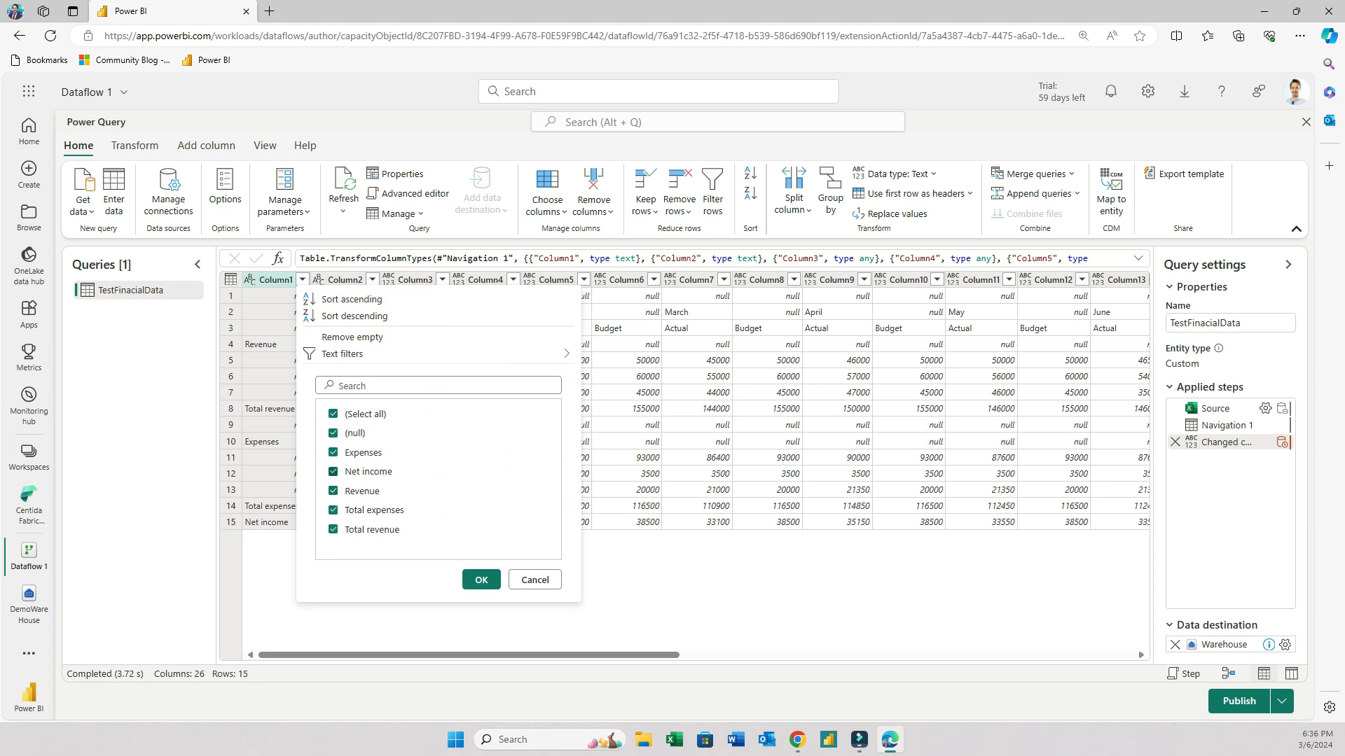
click(332, 470)
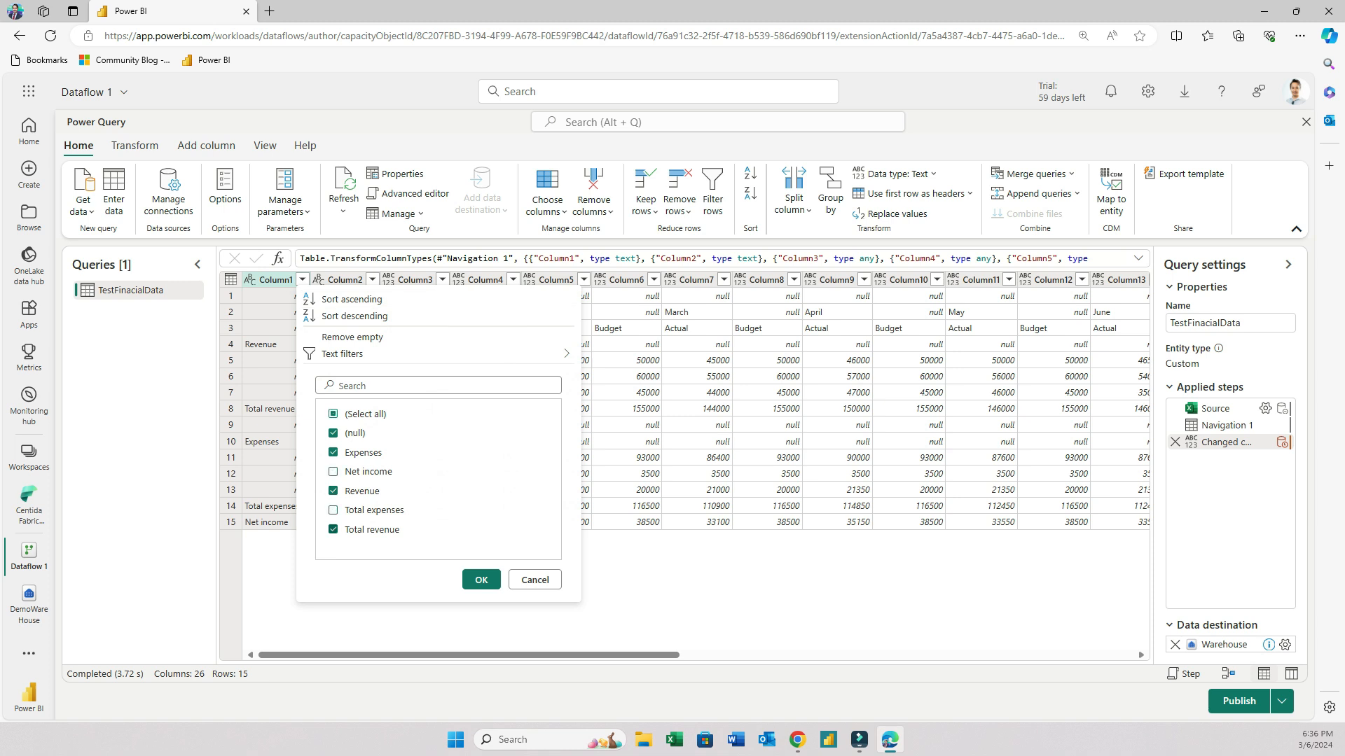
click(332, 529)
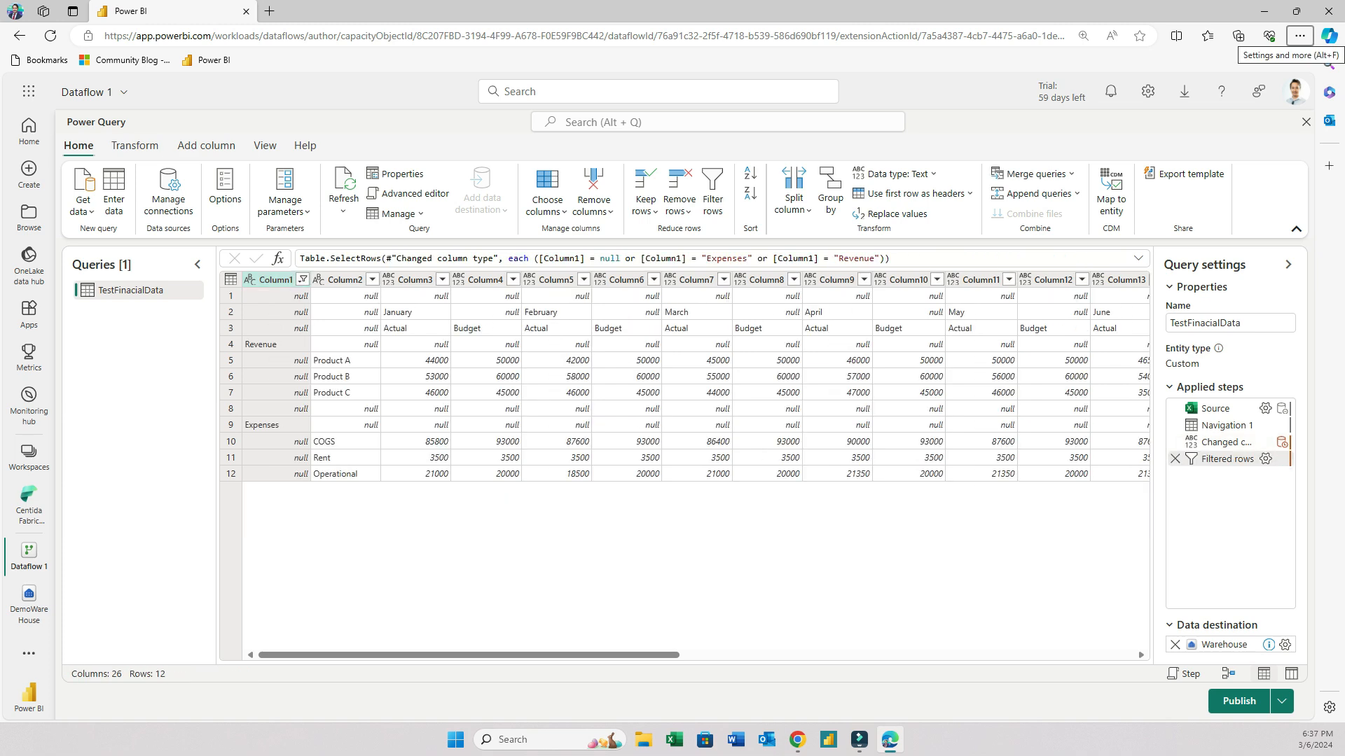
- Fill Column1 down from the Transform tab so Revenue and Expenses labels reach every row
click(135, 145)
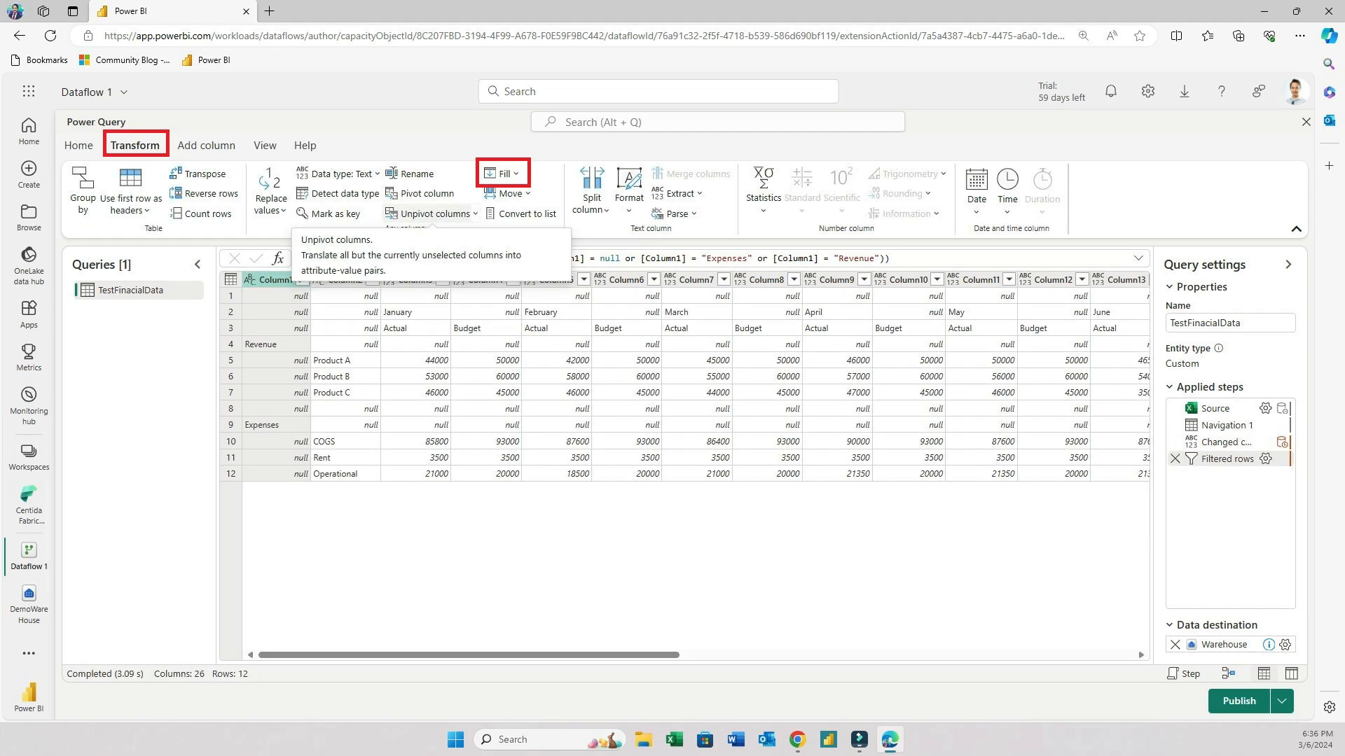
click(502, 173)
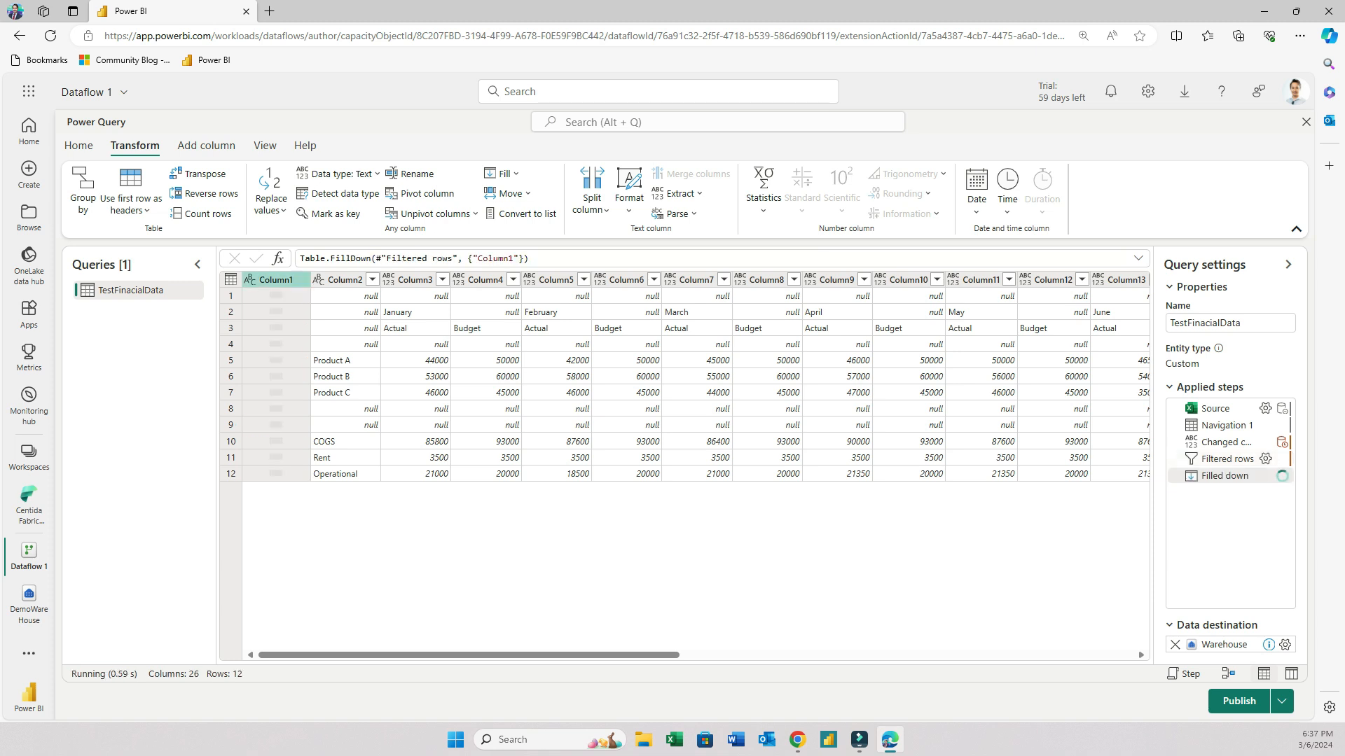
mouse_move(505, 193)
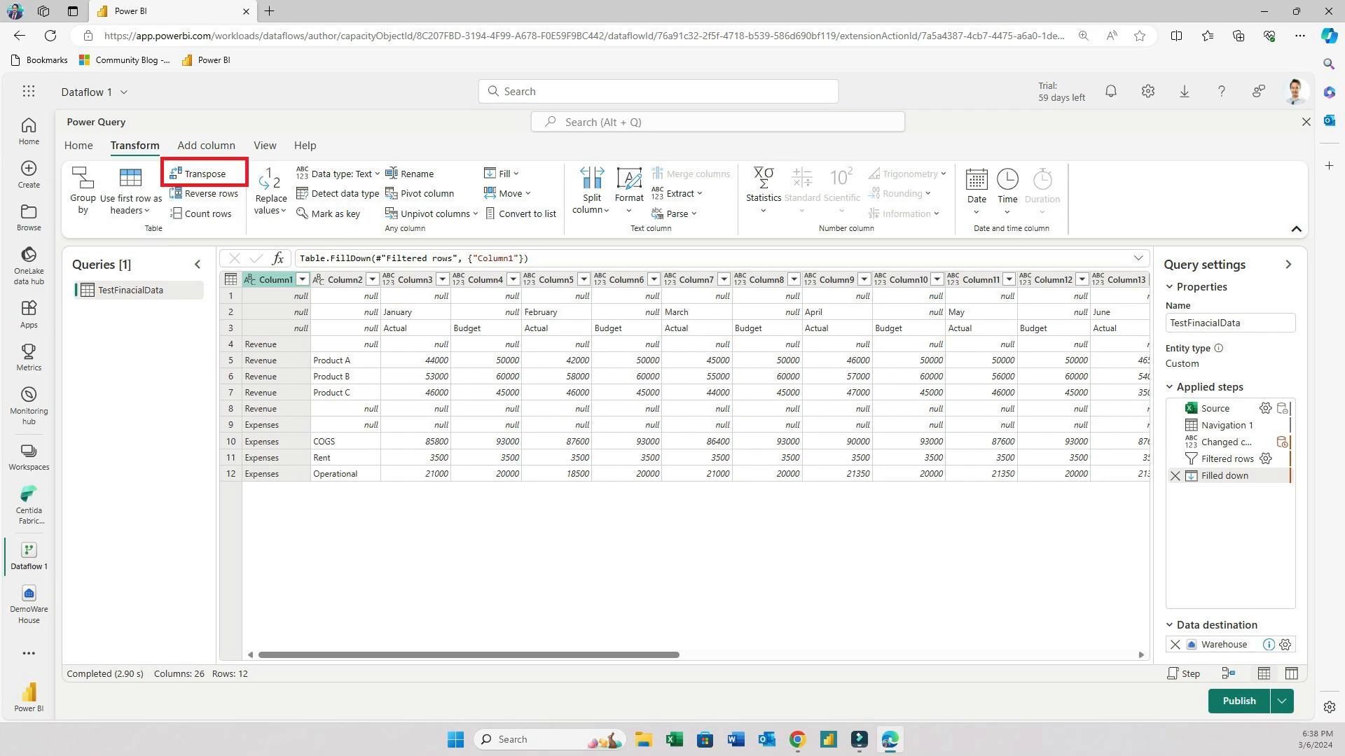
mouse_move(205, 173)
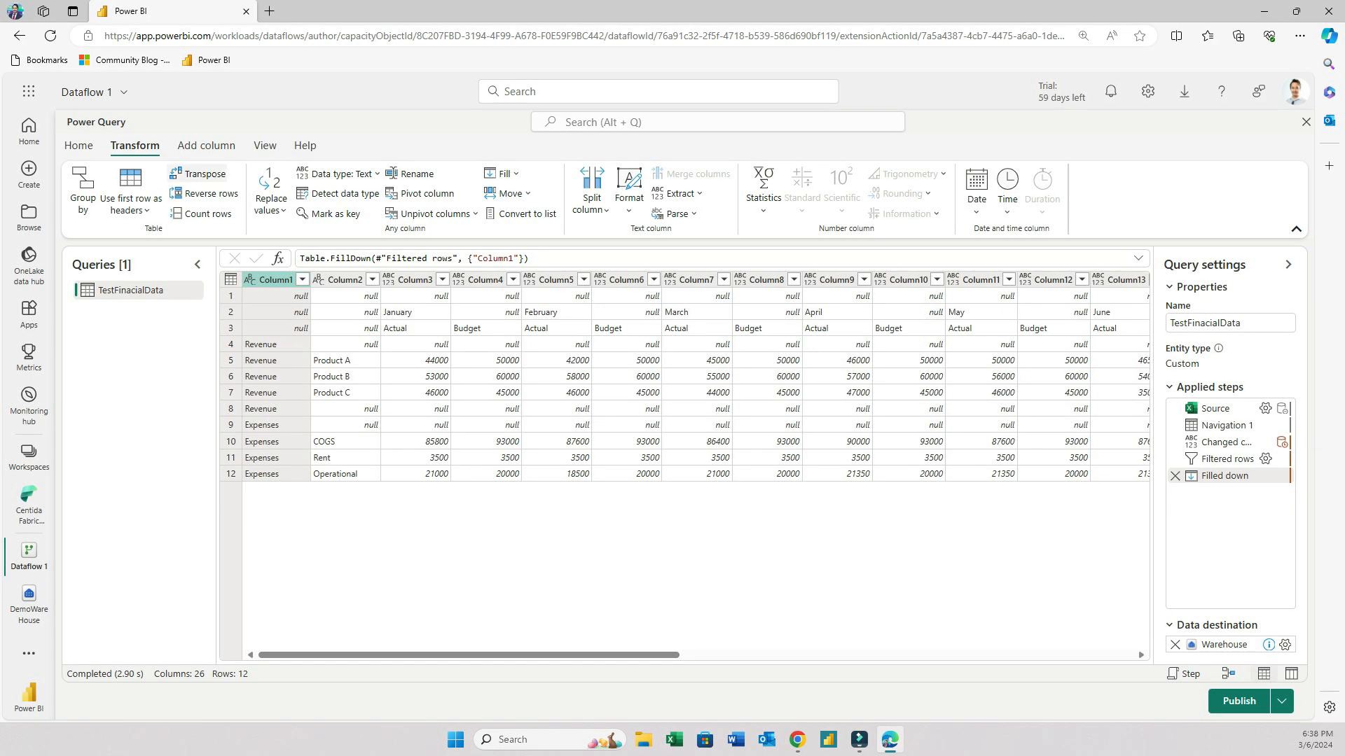
- Transpose the table into 26 rows and remove the mostly empty Column1
click(204, 173)
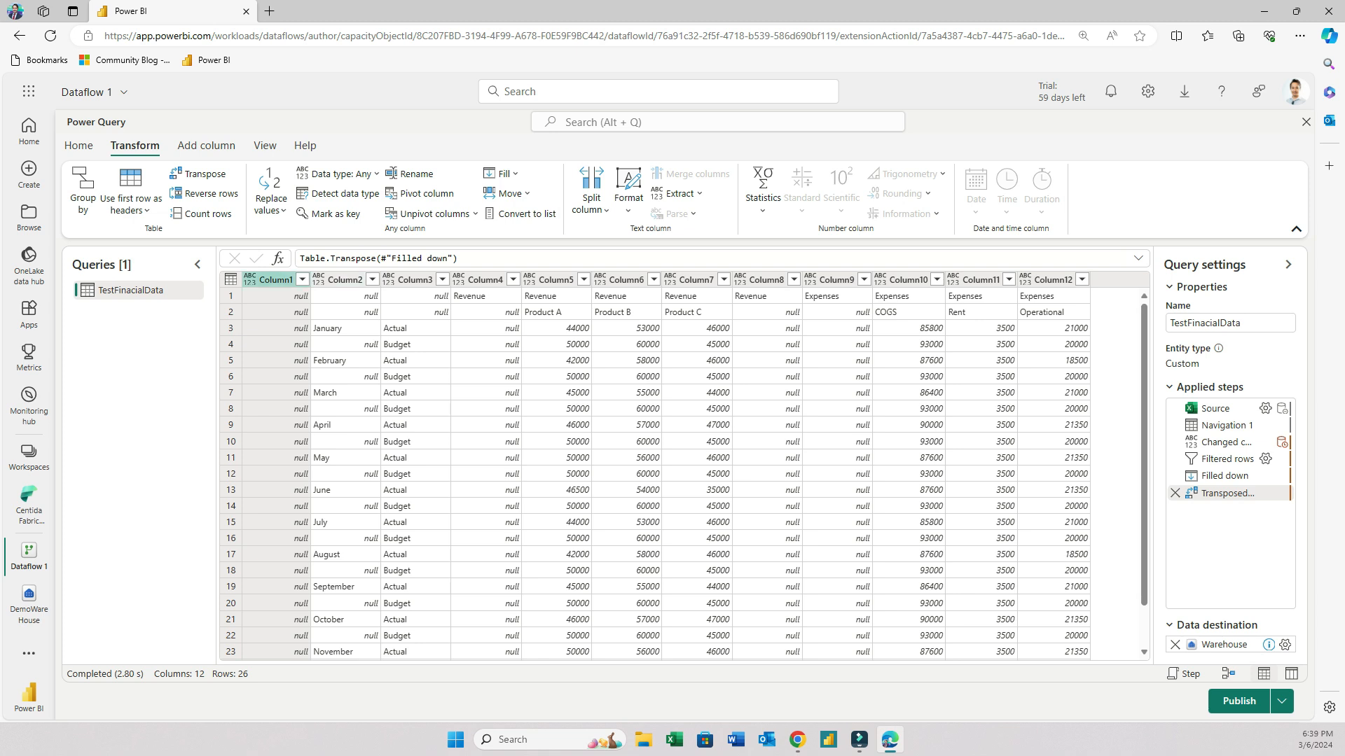
scroll(down, 3)
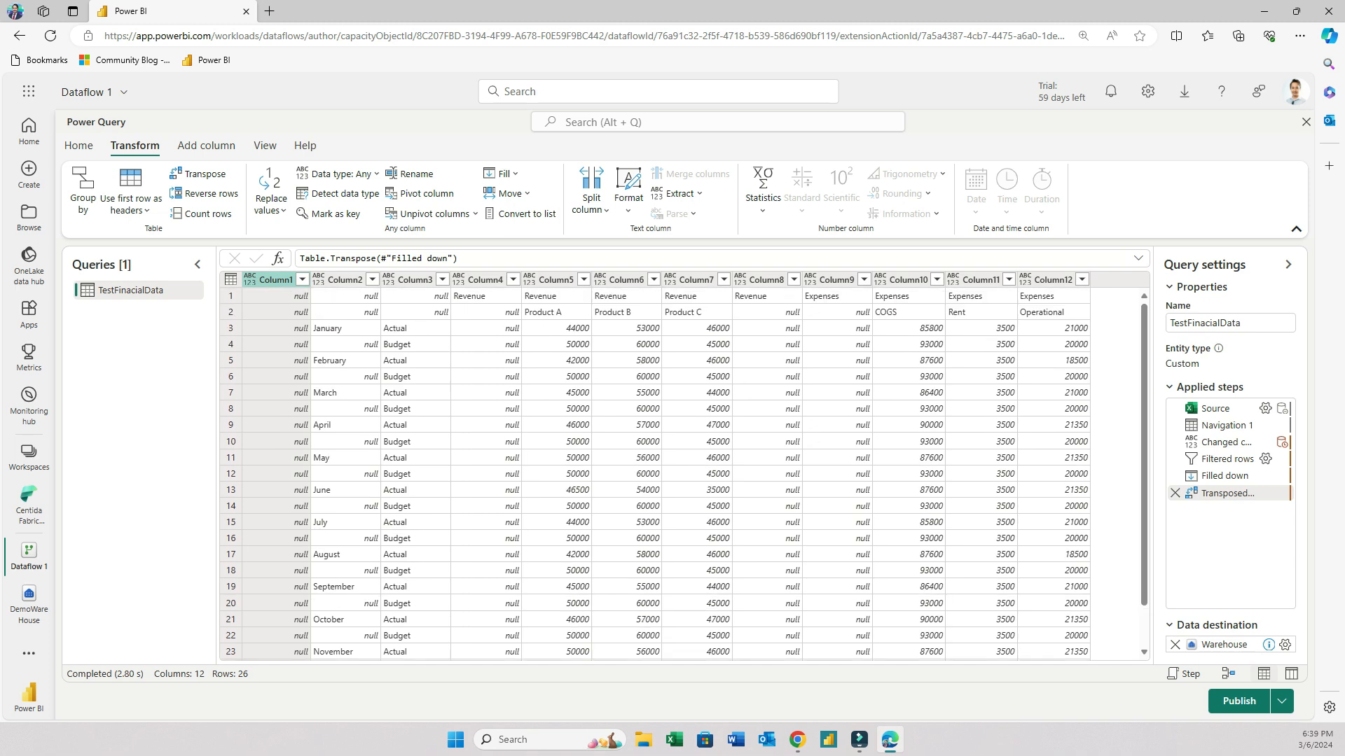
right_click(274, 279)
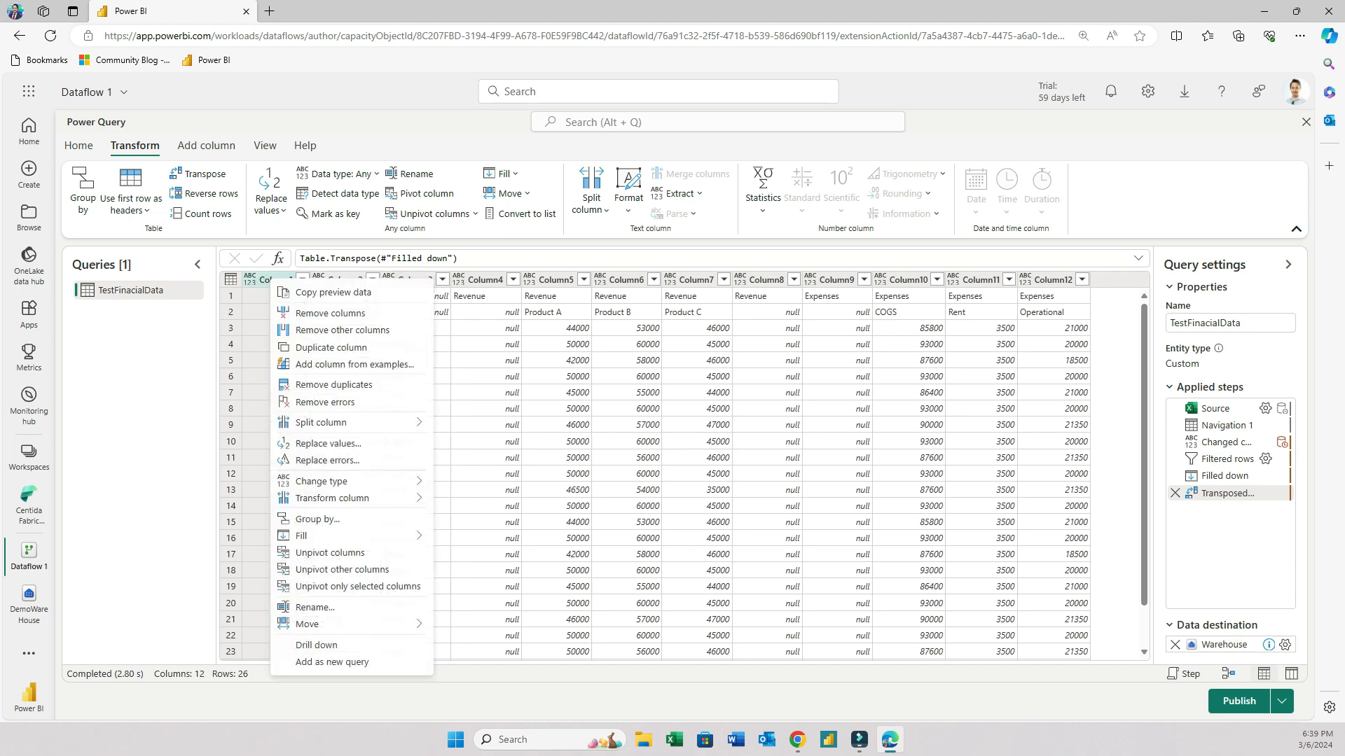
mouse_move(329, 313)
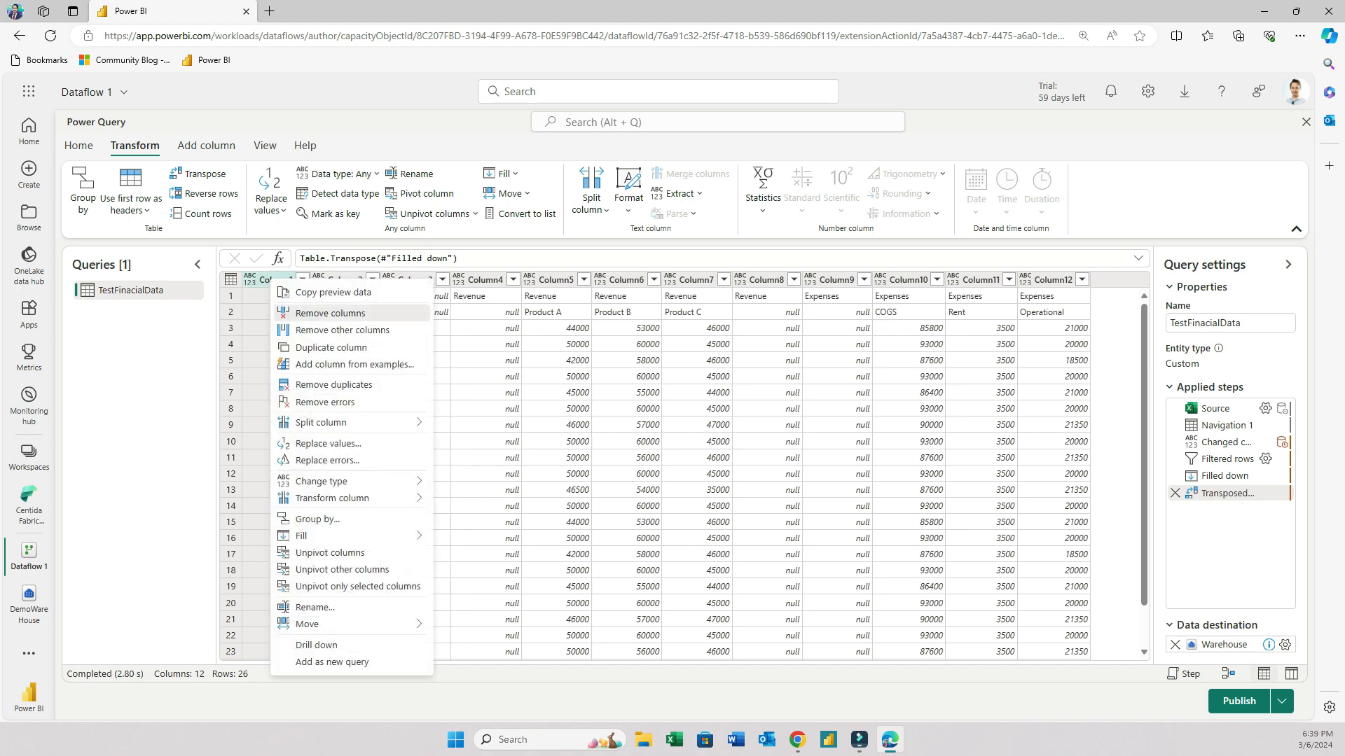
click(329, 312)
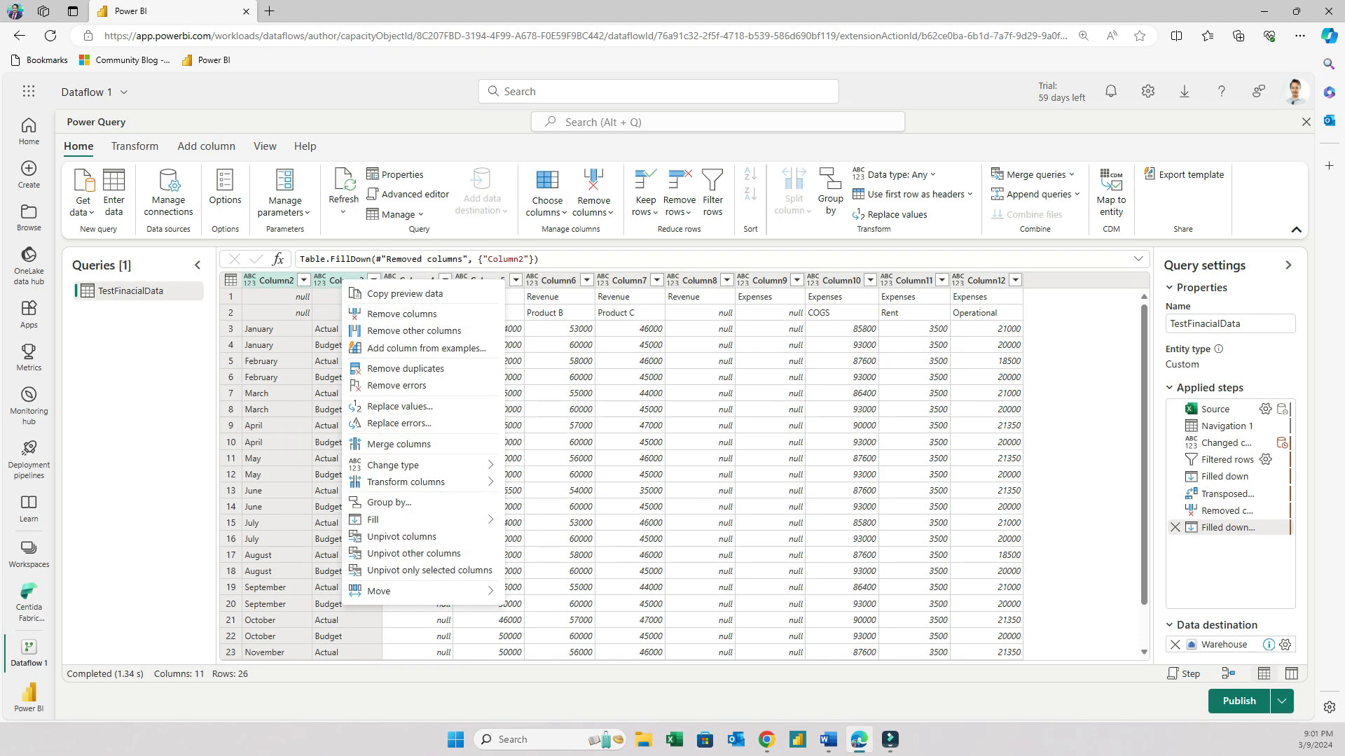
- Merge Column2 and Column3 with a comma separator into one Merged column
click(399, 443)
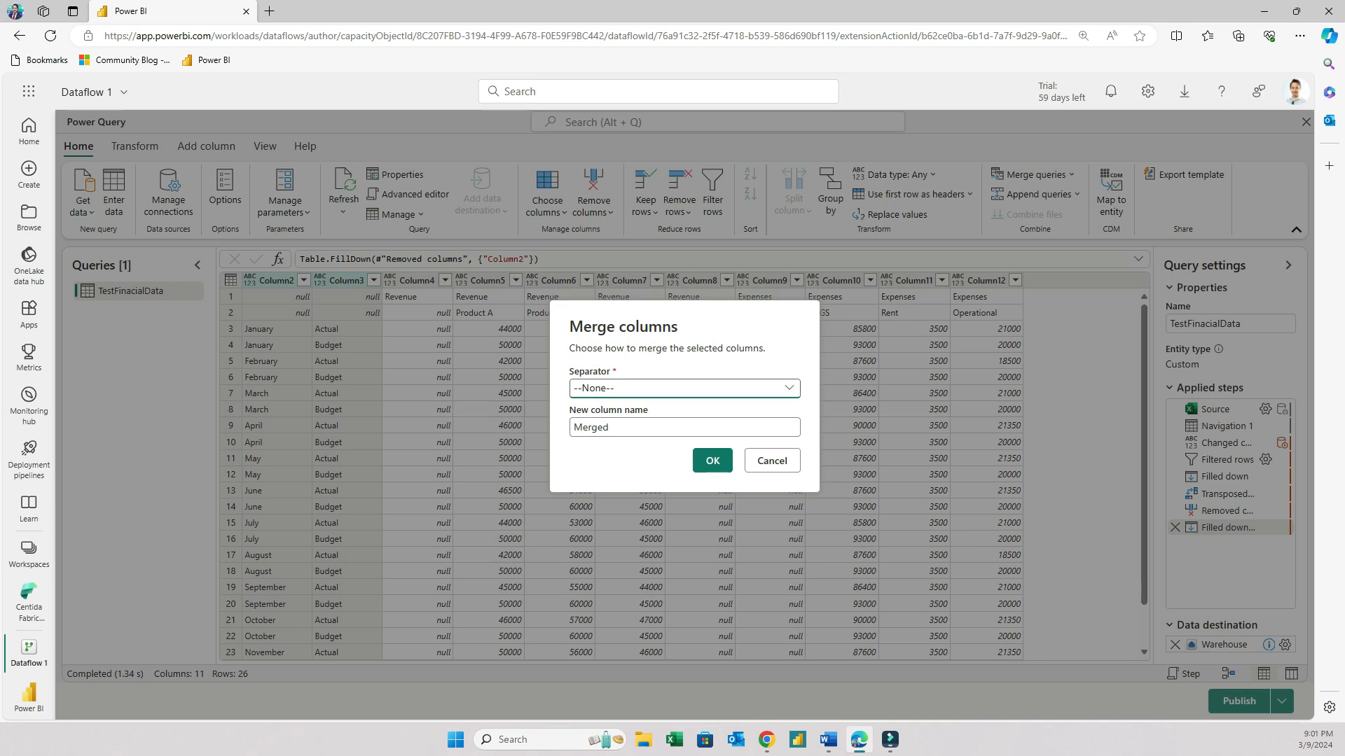
click(683, 387)
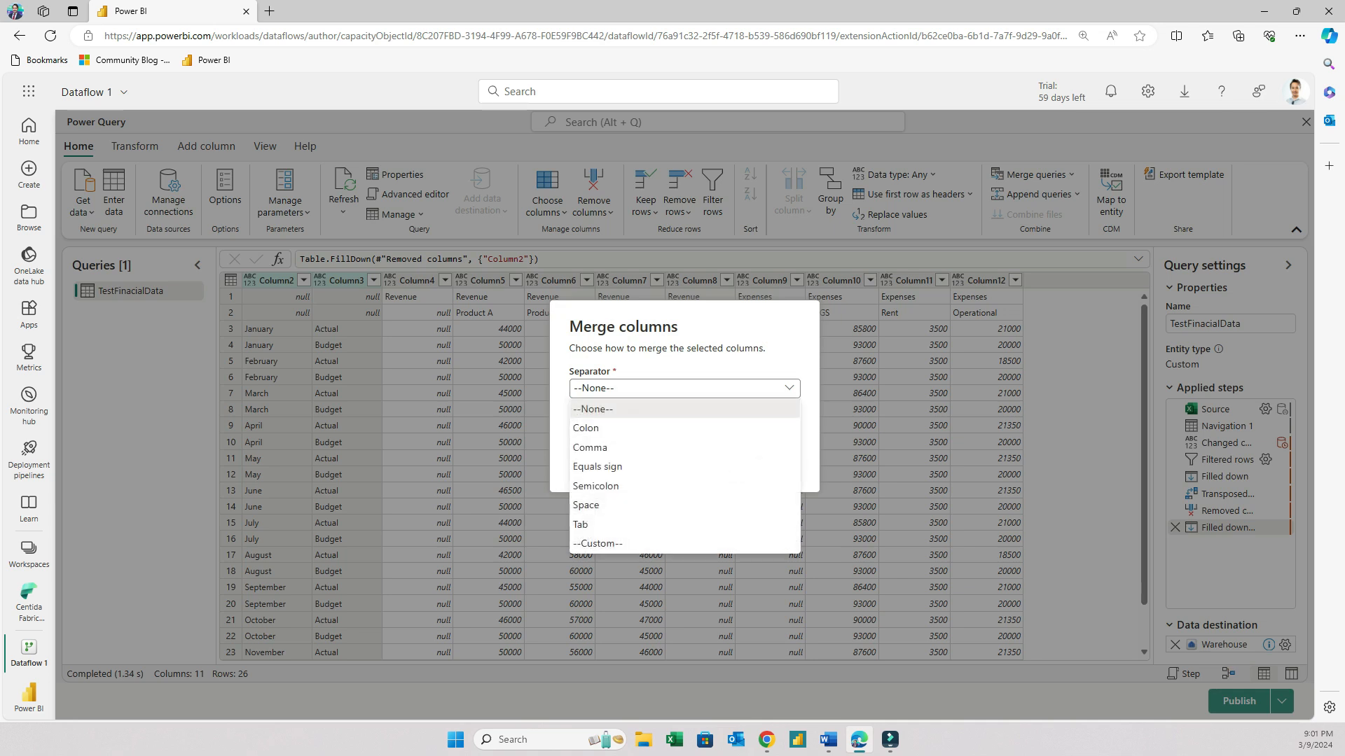
click(589, 447)
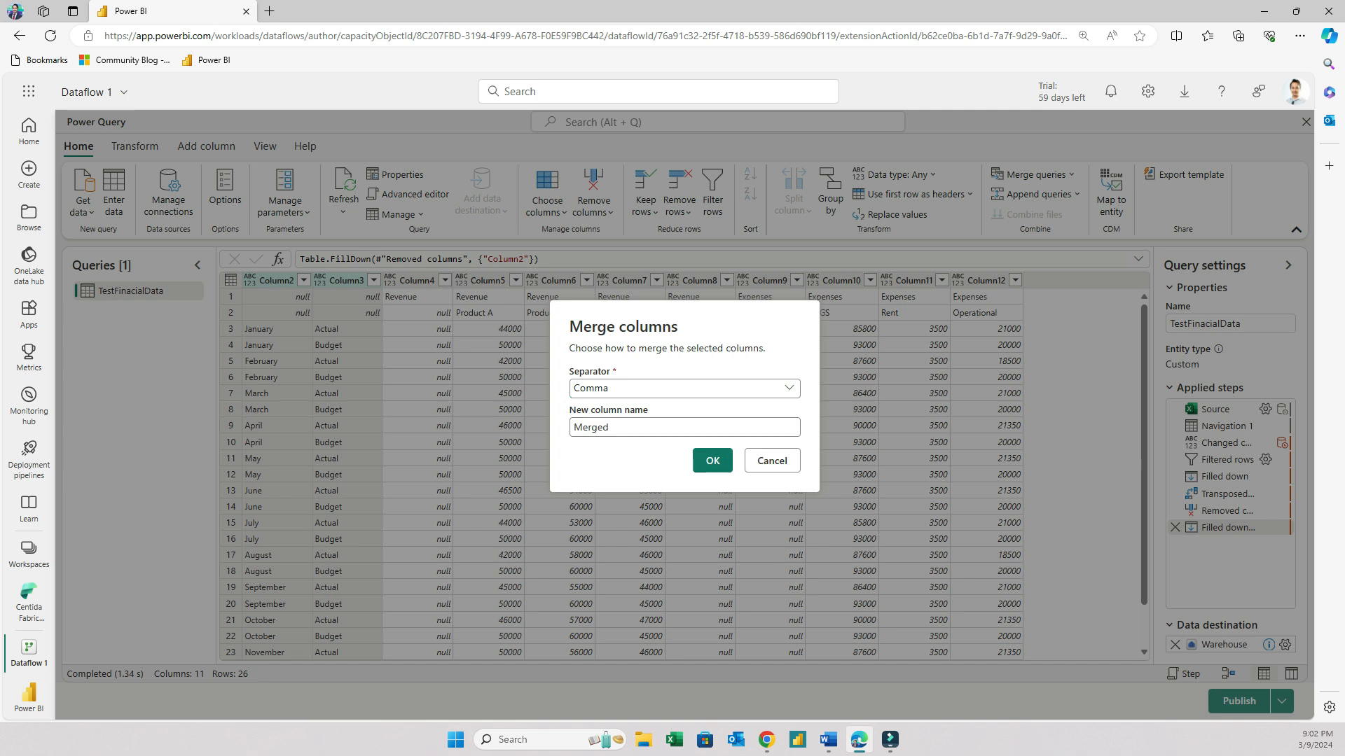
click(711, 460)
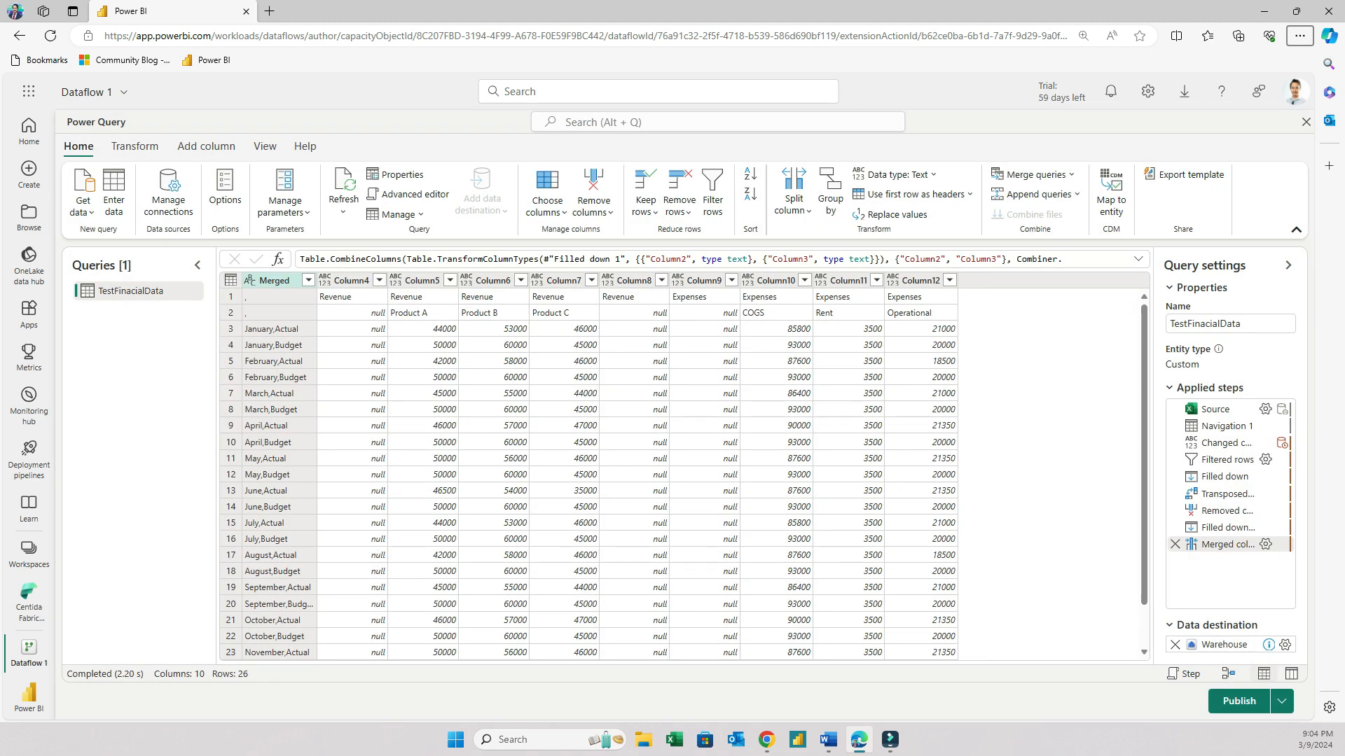
click(134, 145)
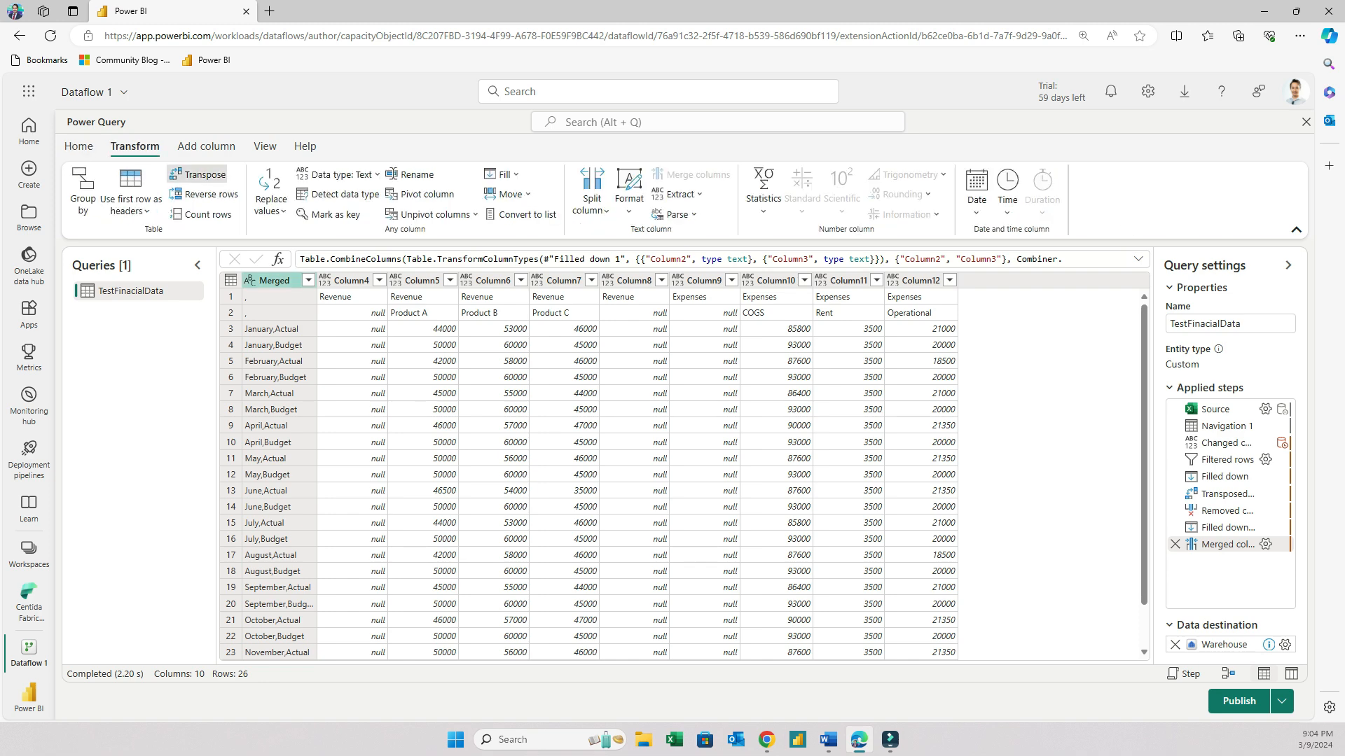
- Transpose the table back and promote the first row to headers like January,Actual
click(202, 174)
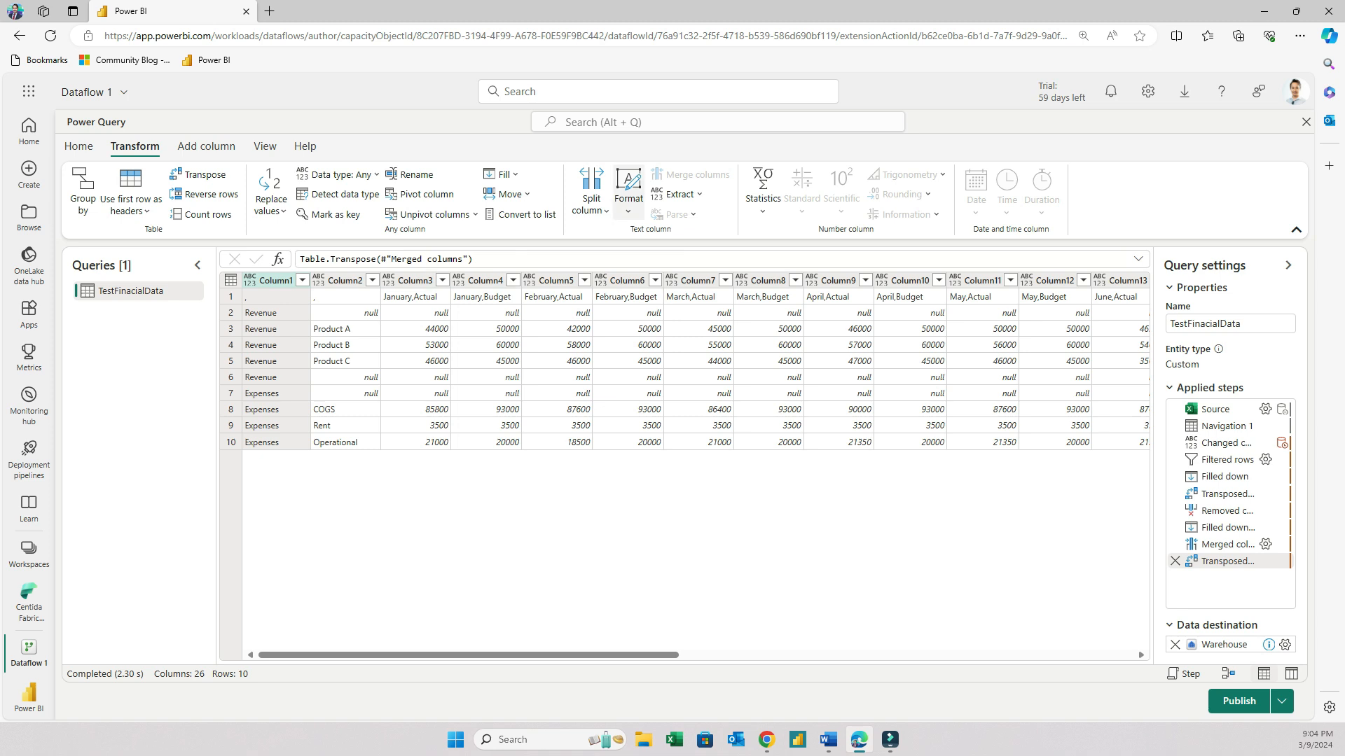
click(78, 146)
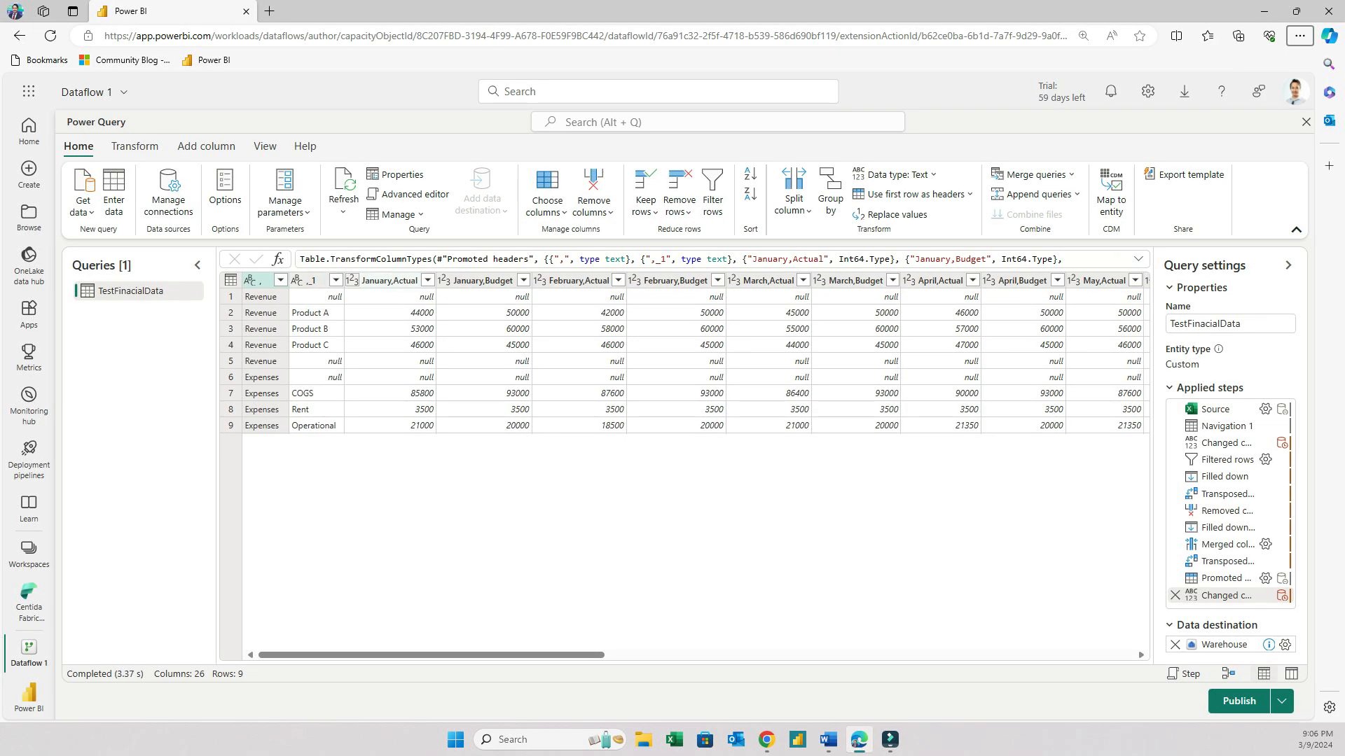
mouse_move(350, 280)
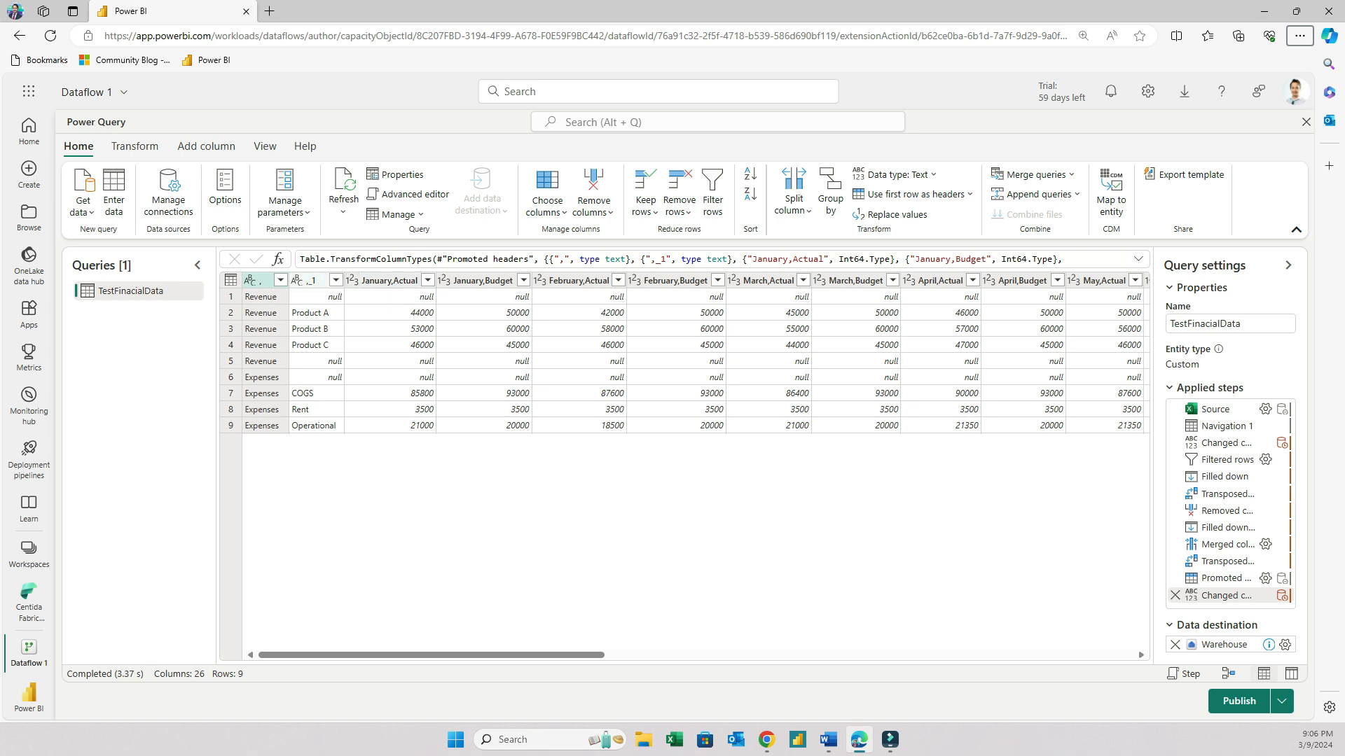
- Filter null items out of the _1 column and select the item column for unpivoting
click(335, 279)
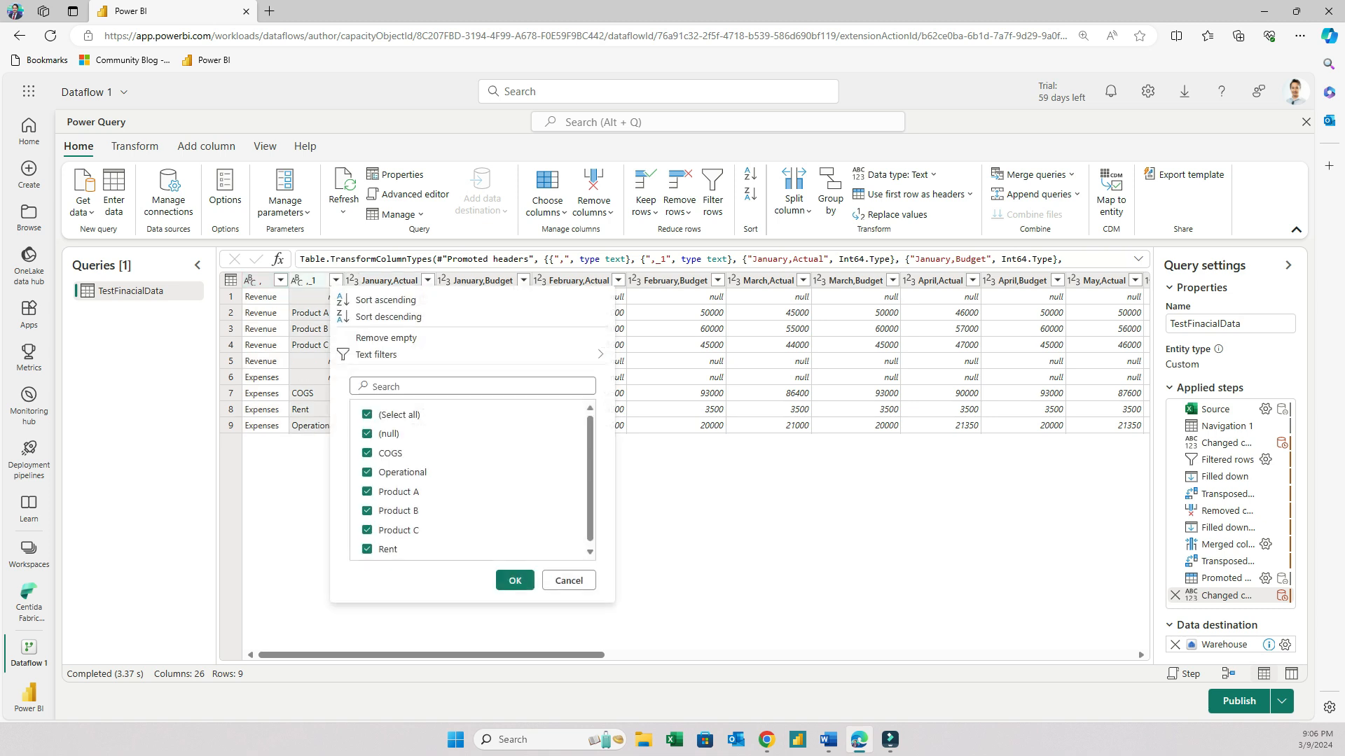
click(367, 433)
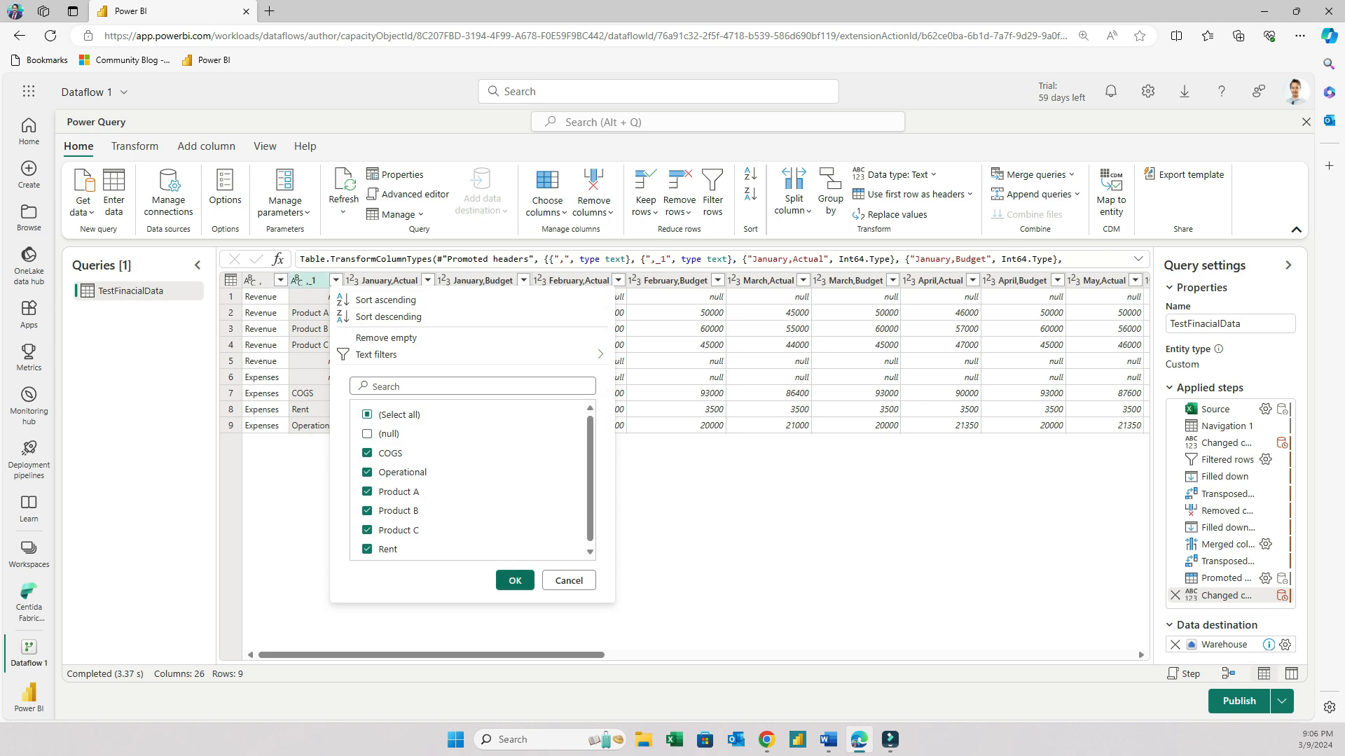
click(513, 580)
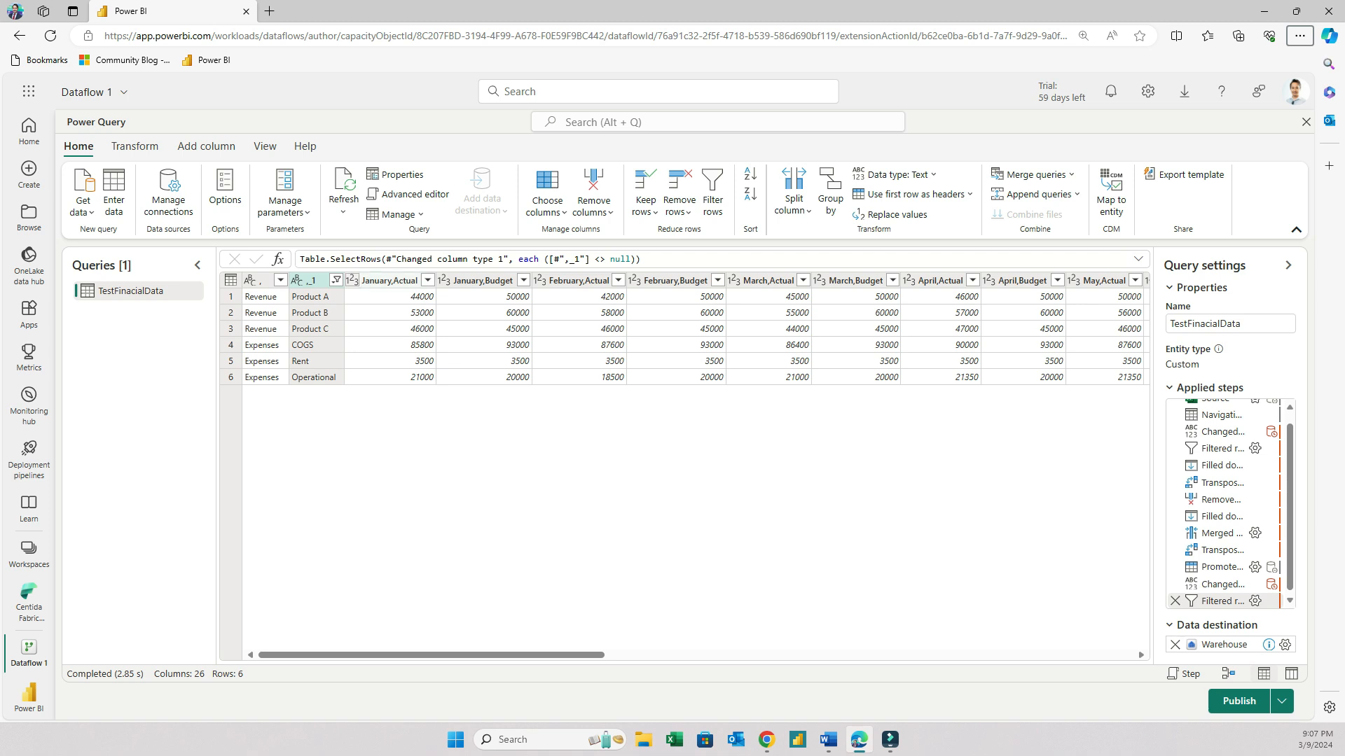
click(264, 280)
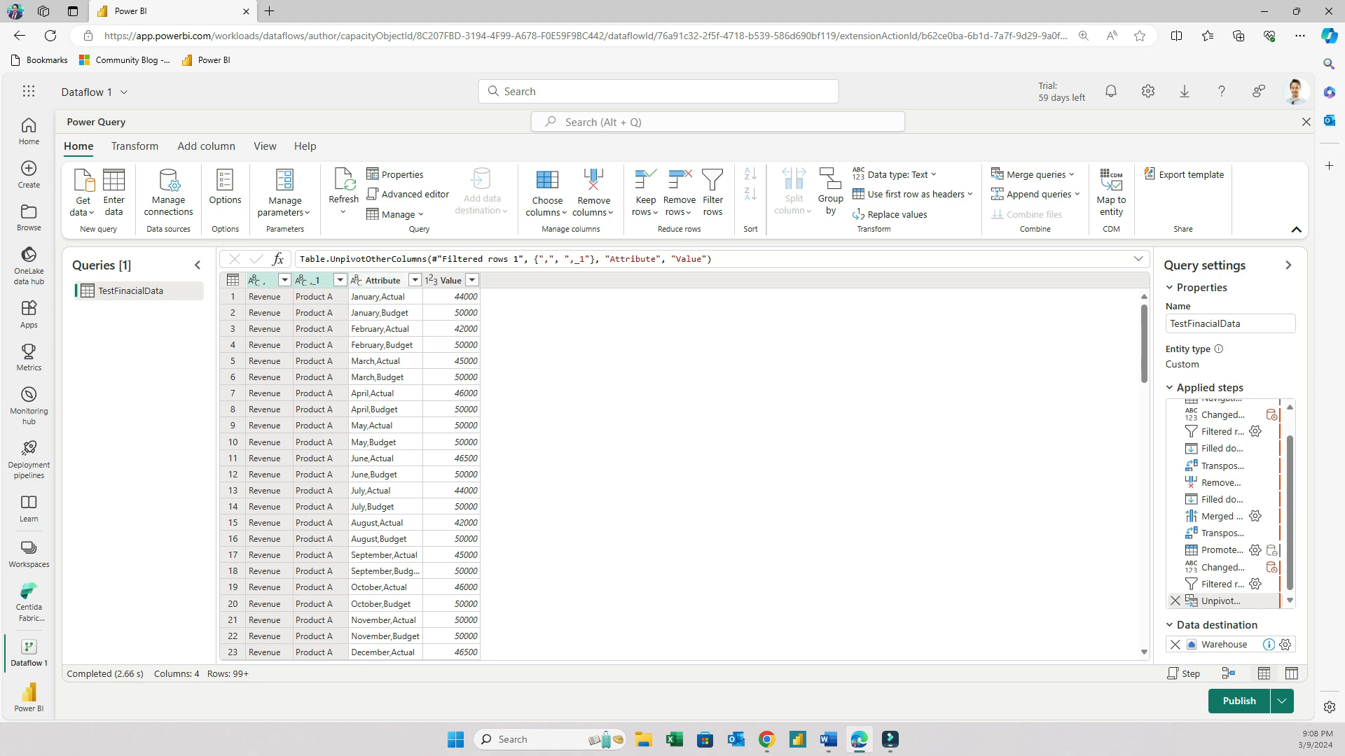
- Split the Attribute column by comma into Attribute.1 months and Attribute.2 Actual/Budget
click(383, 280)
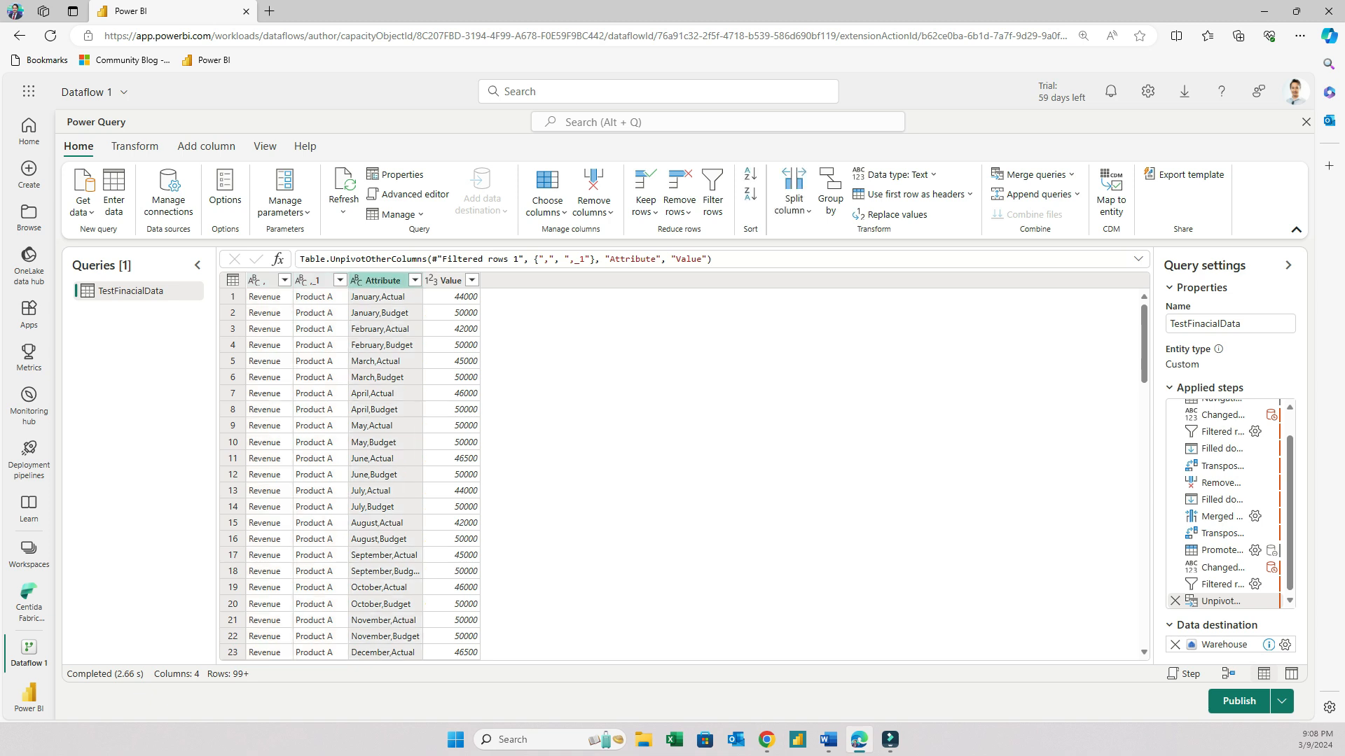
right_click(375, 280)
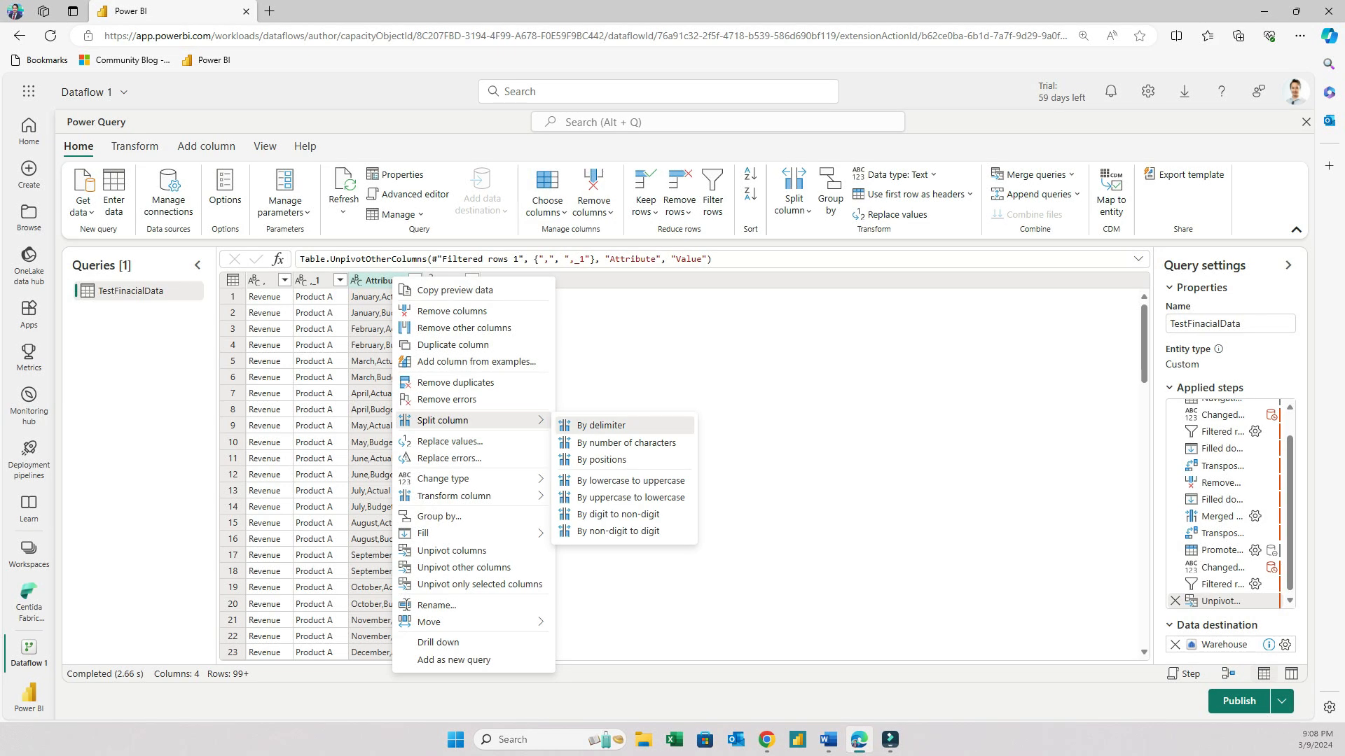
click(601, 425)
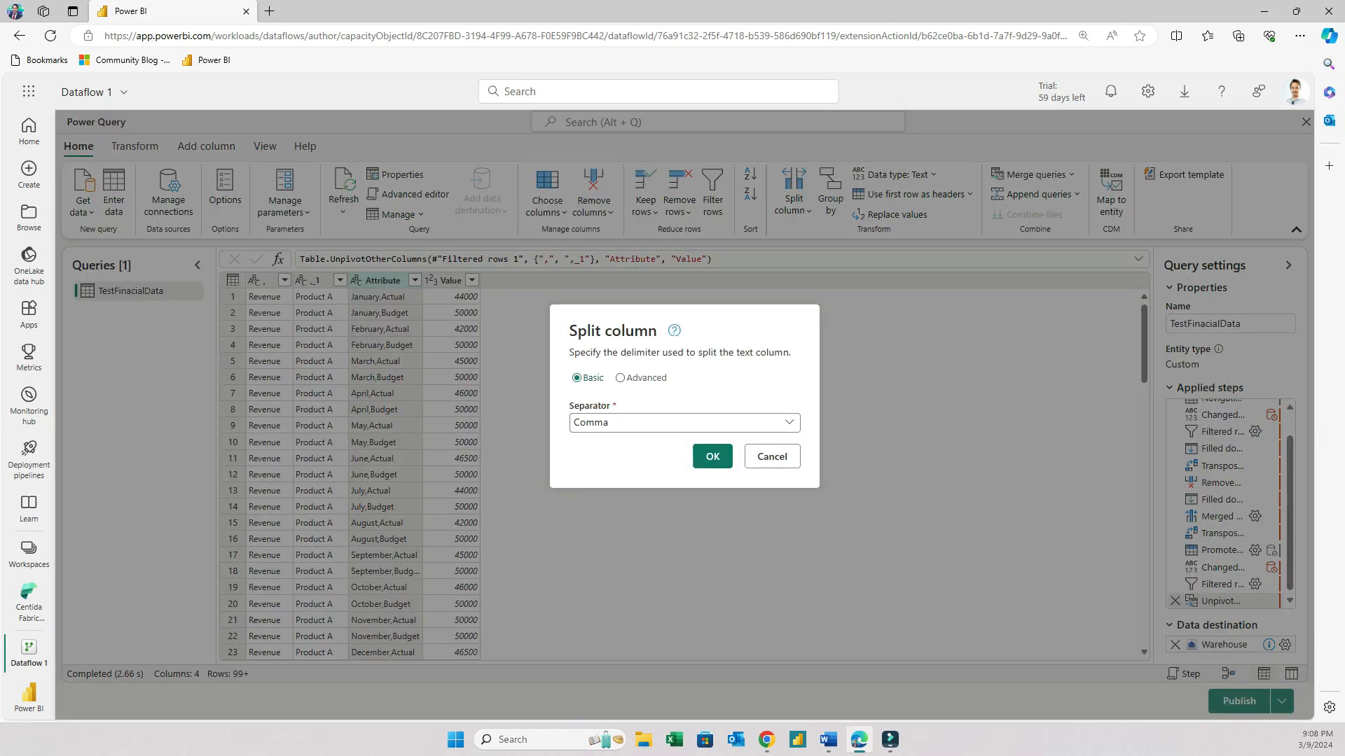
click(710, 455)
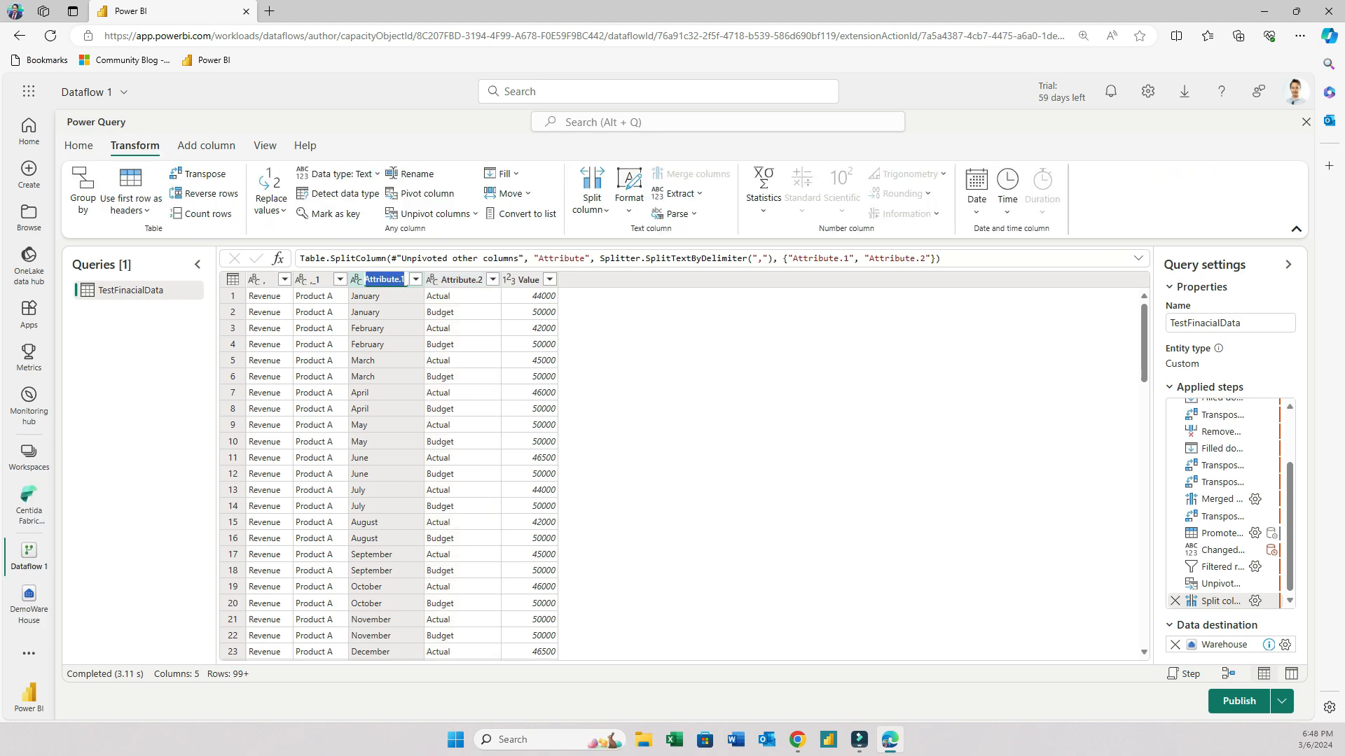
- Rename columns to Month, Version, Product / Expense Category and Transaction Type, then publish
text(Month)
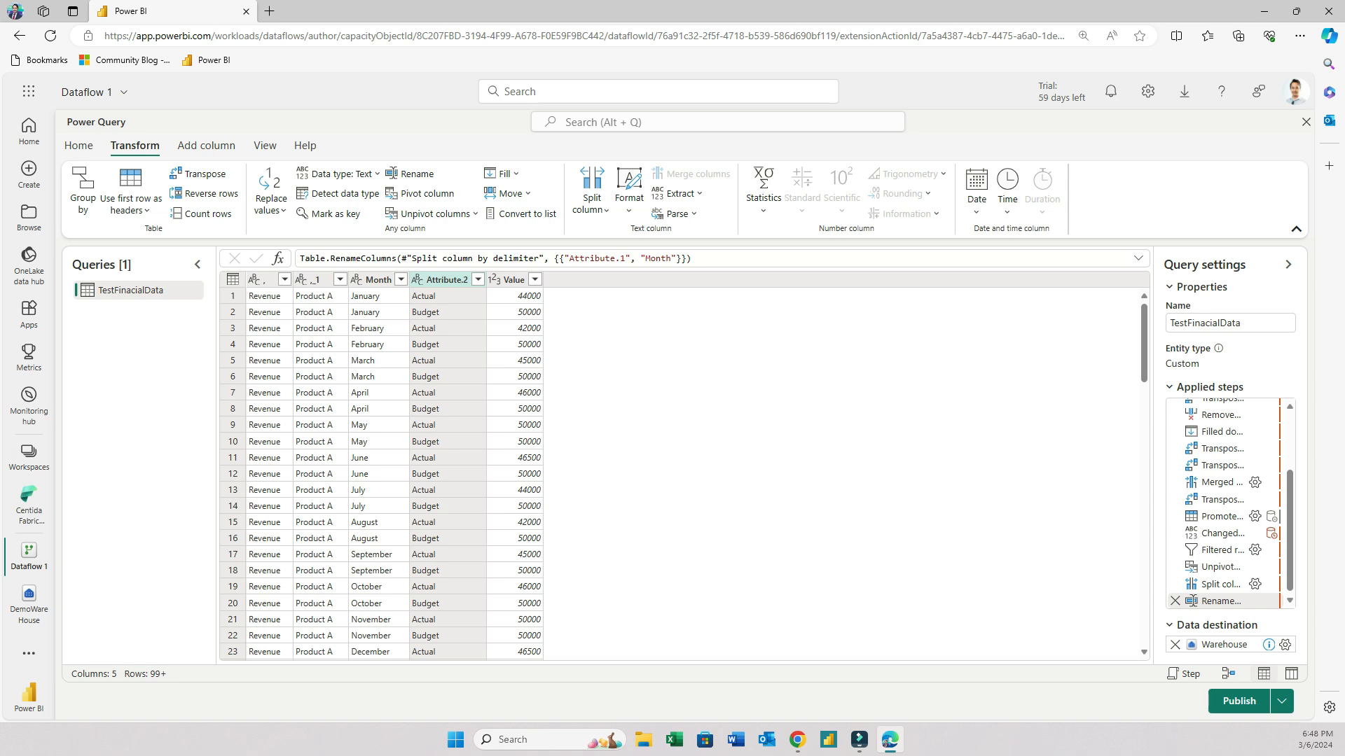
double_click(442, 280)
text(Version)
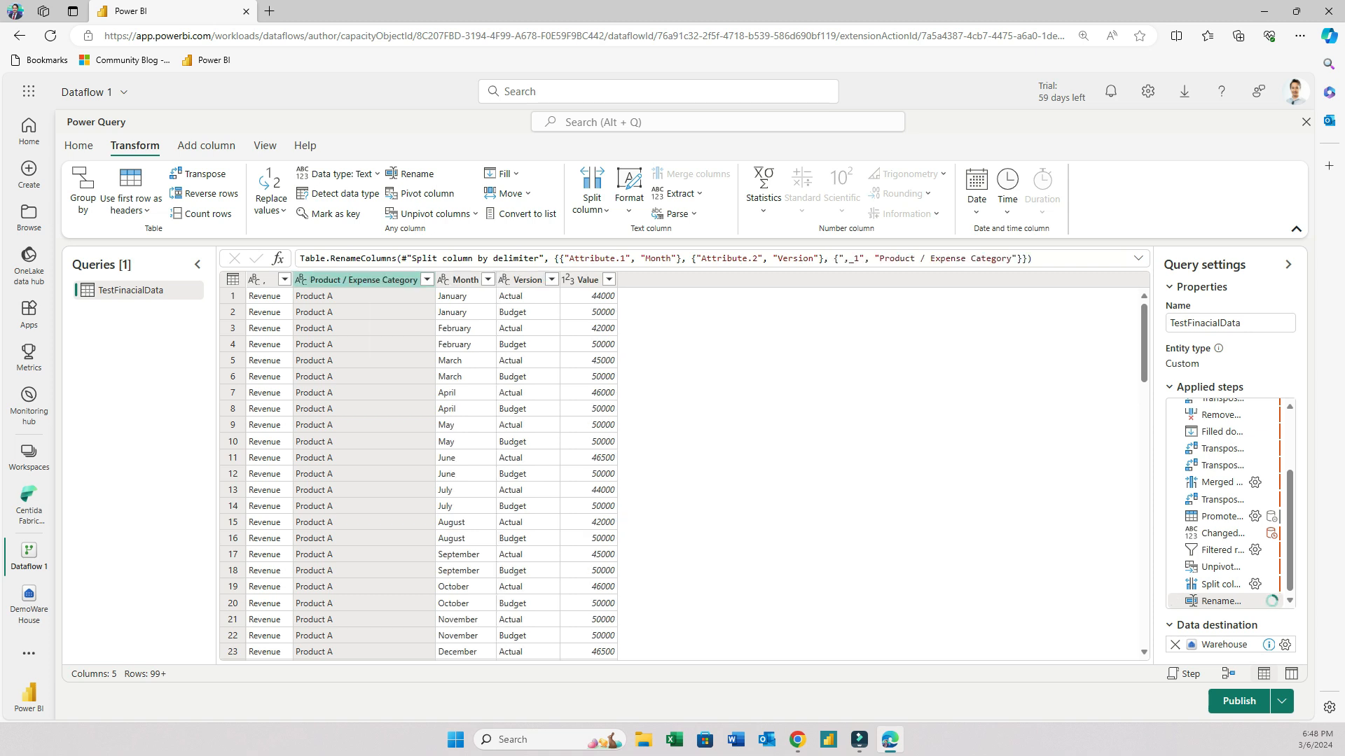
scroll(down, 3)
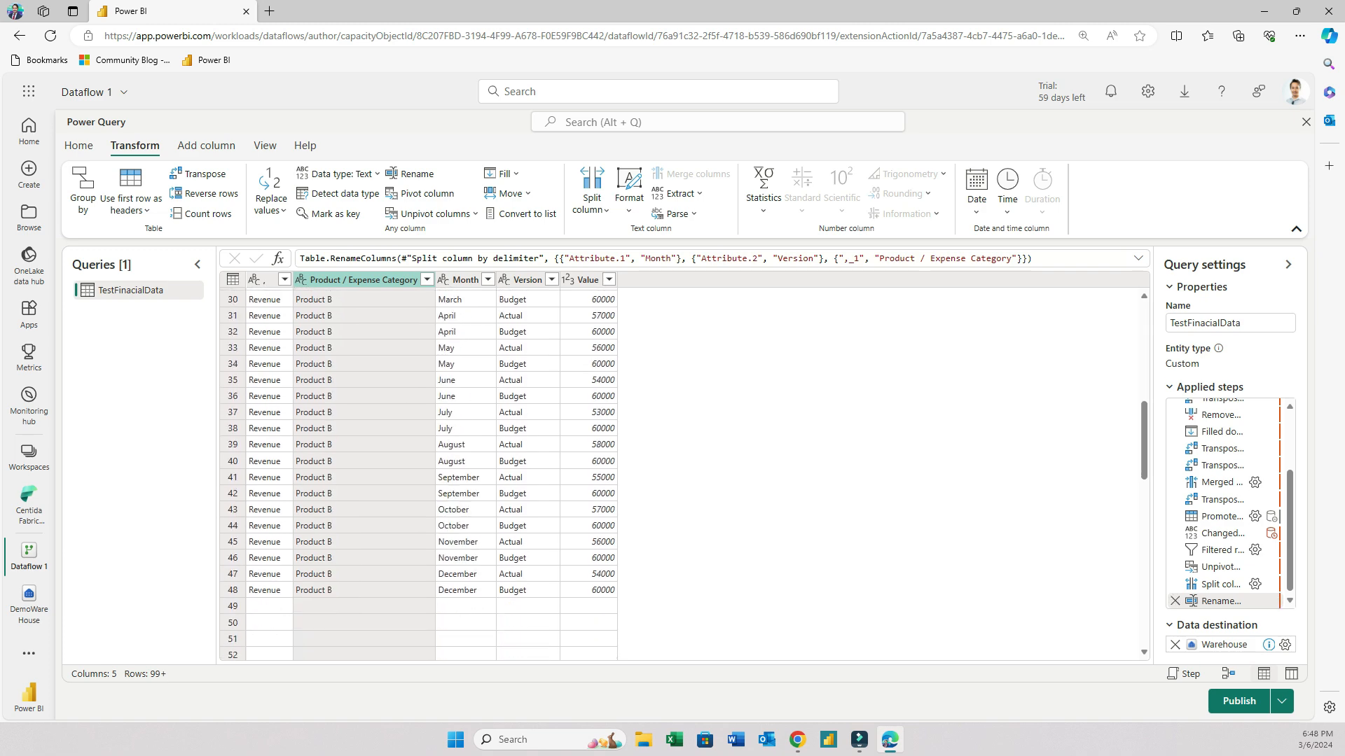
scroll(up, 3)
text(Transaction Type)
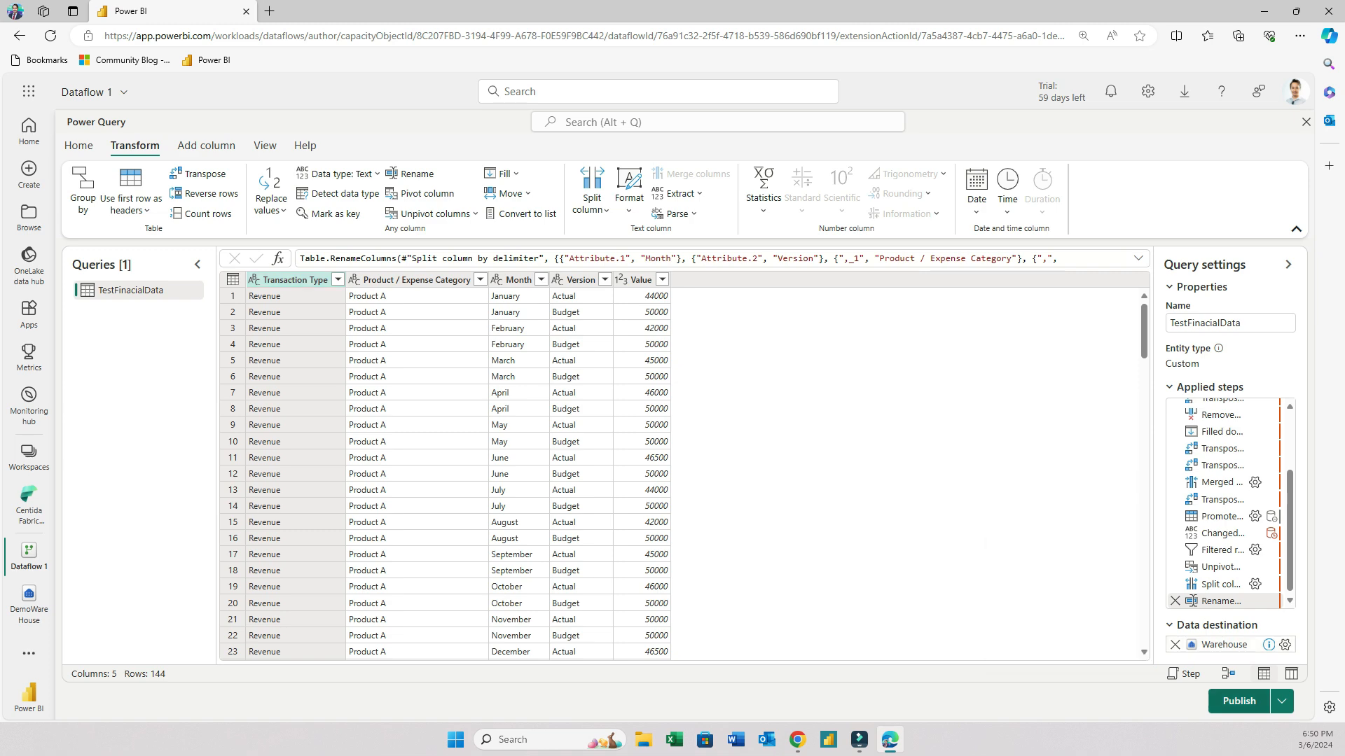
click(1237, 700)
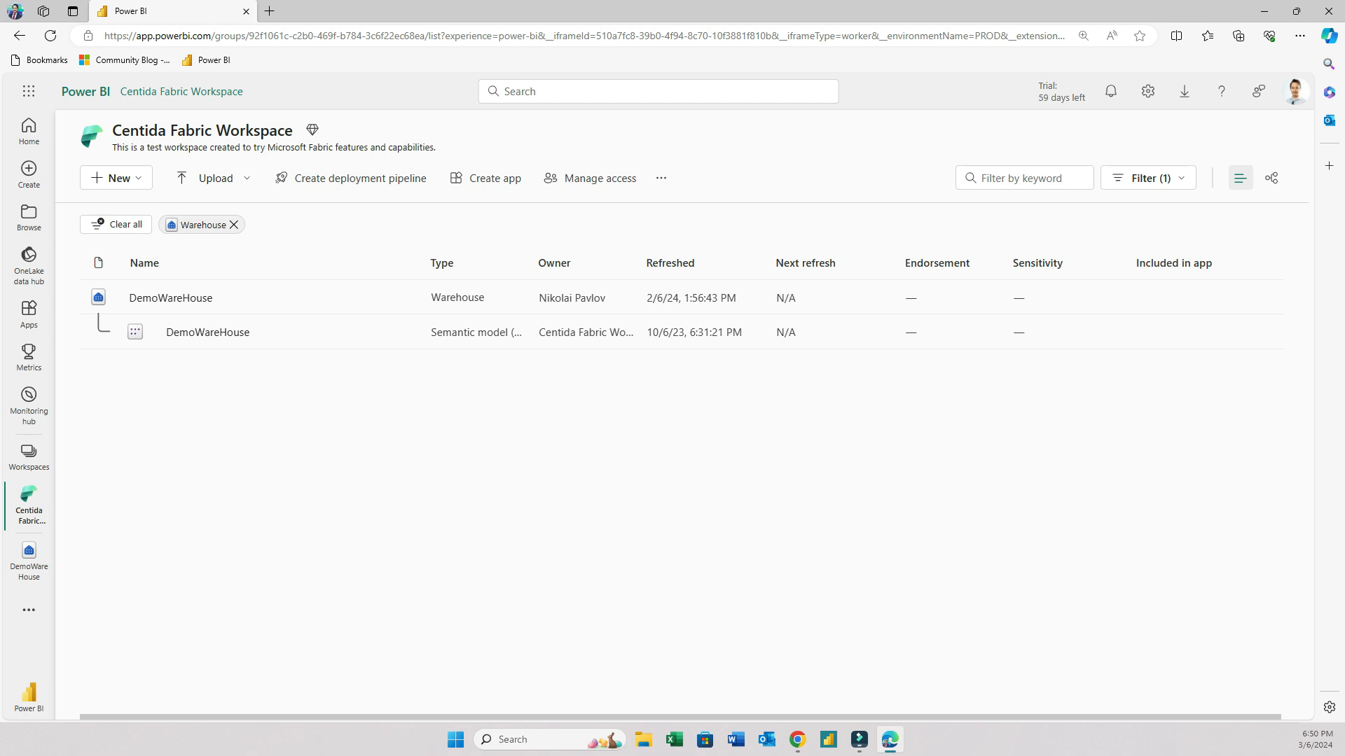
- Open DemoWareHouse from the workspace and refresh it so the new table appears
click(169, 297)
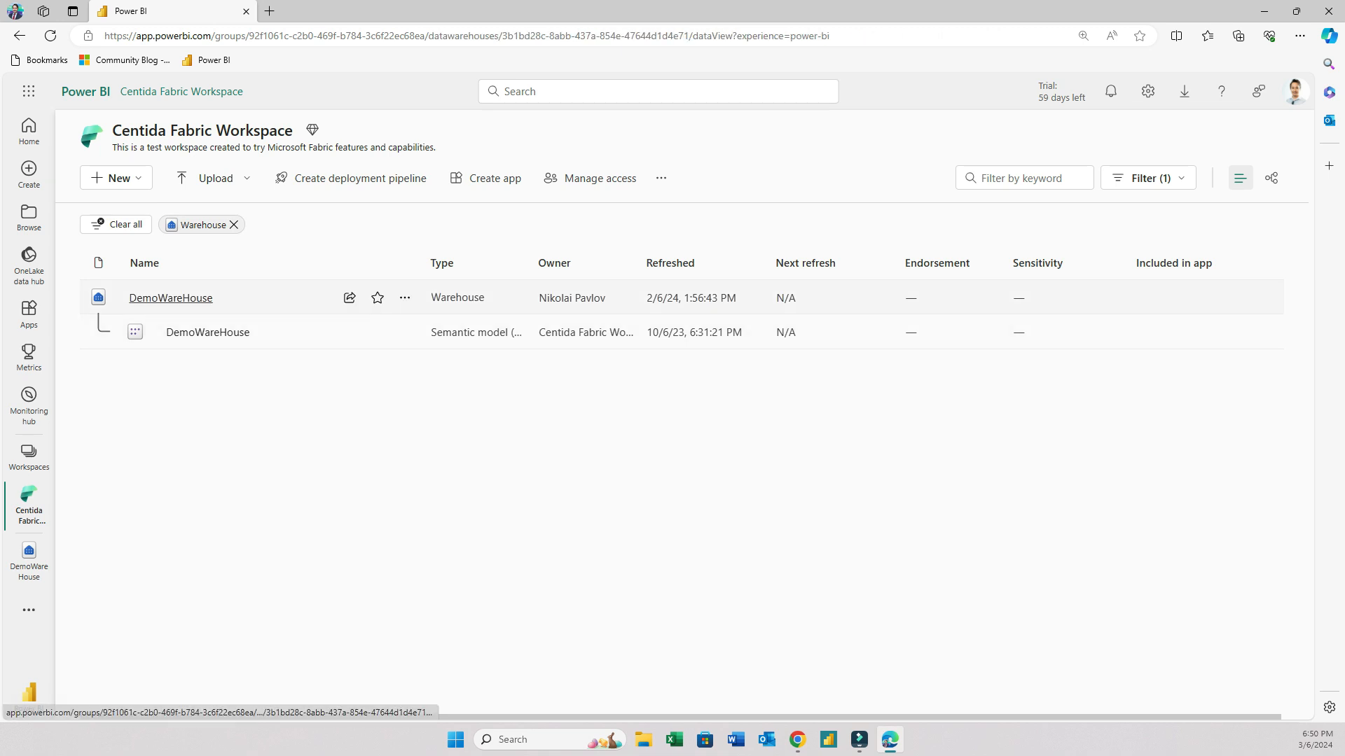
click(170, 298)
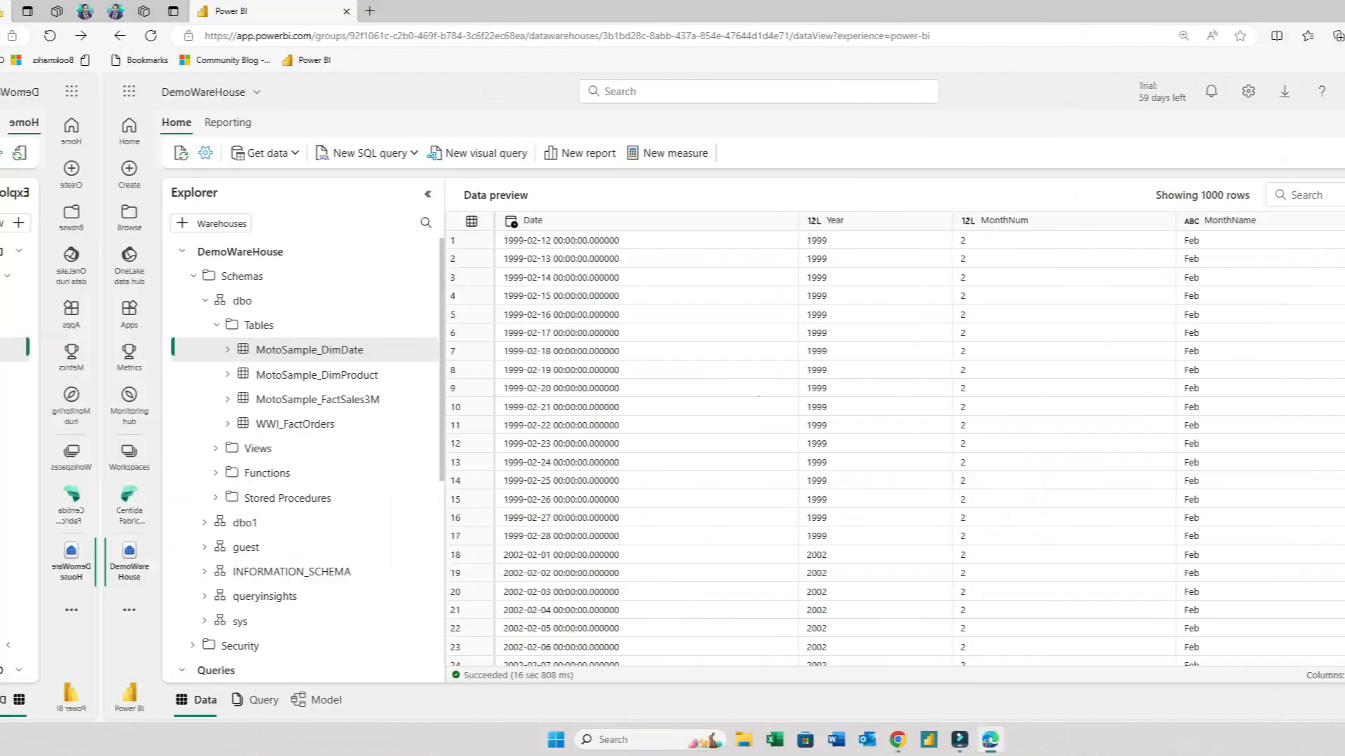
click(1214, 91)
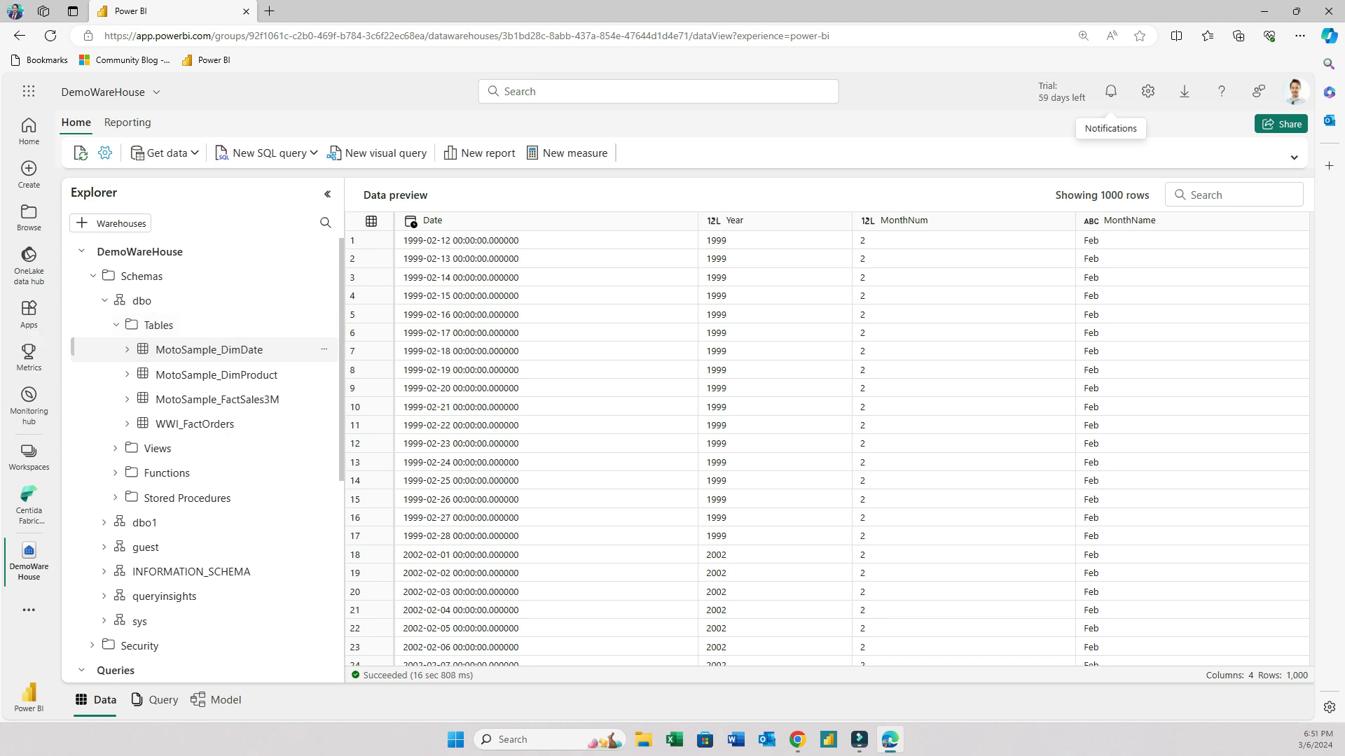
click(192, 424)
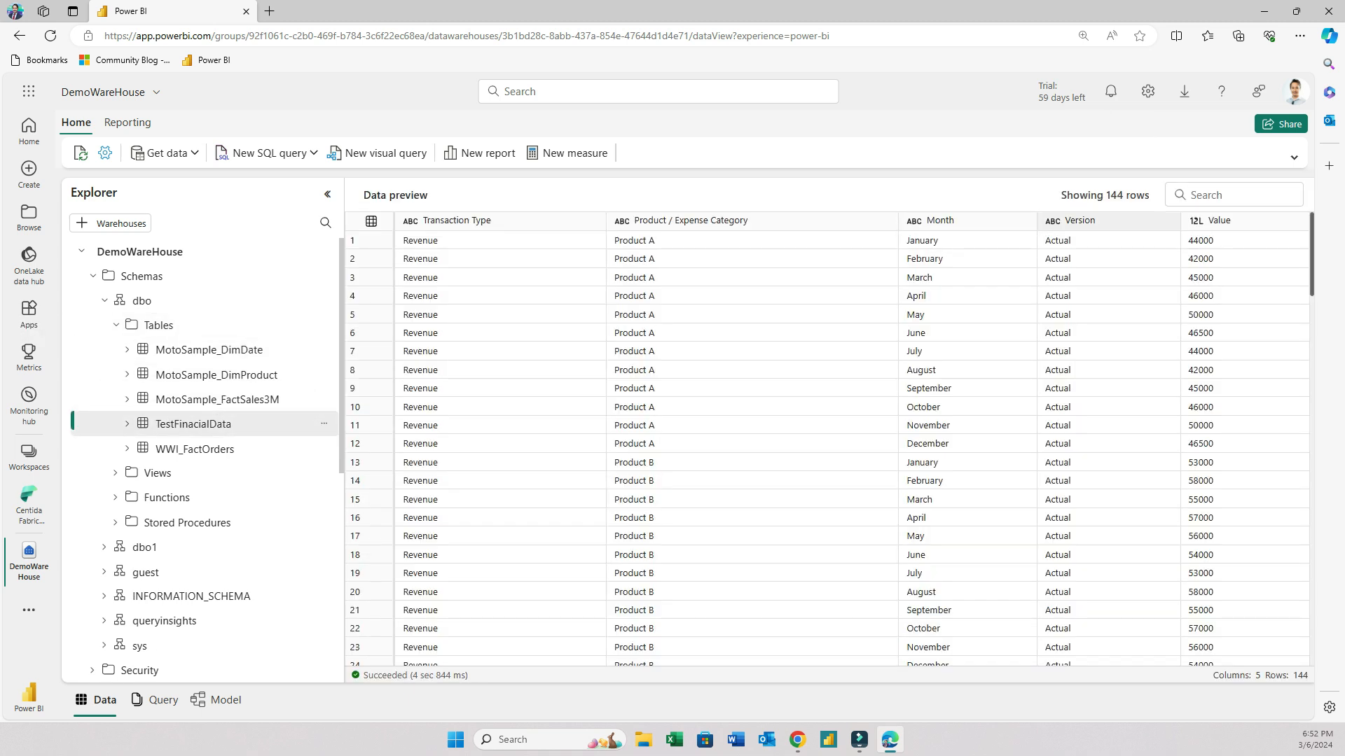
- Preview the 144-row TestFinacialData table and inspect its Month values
click(1107, 258)
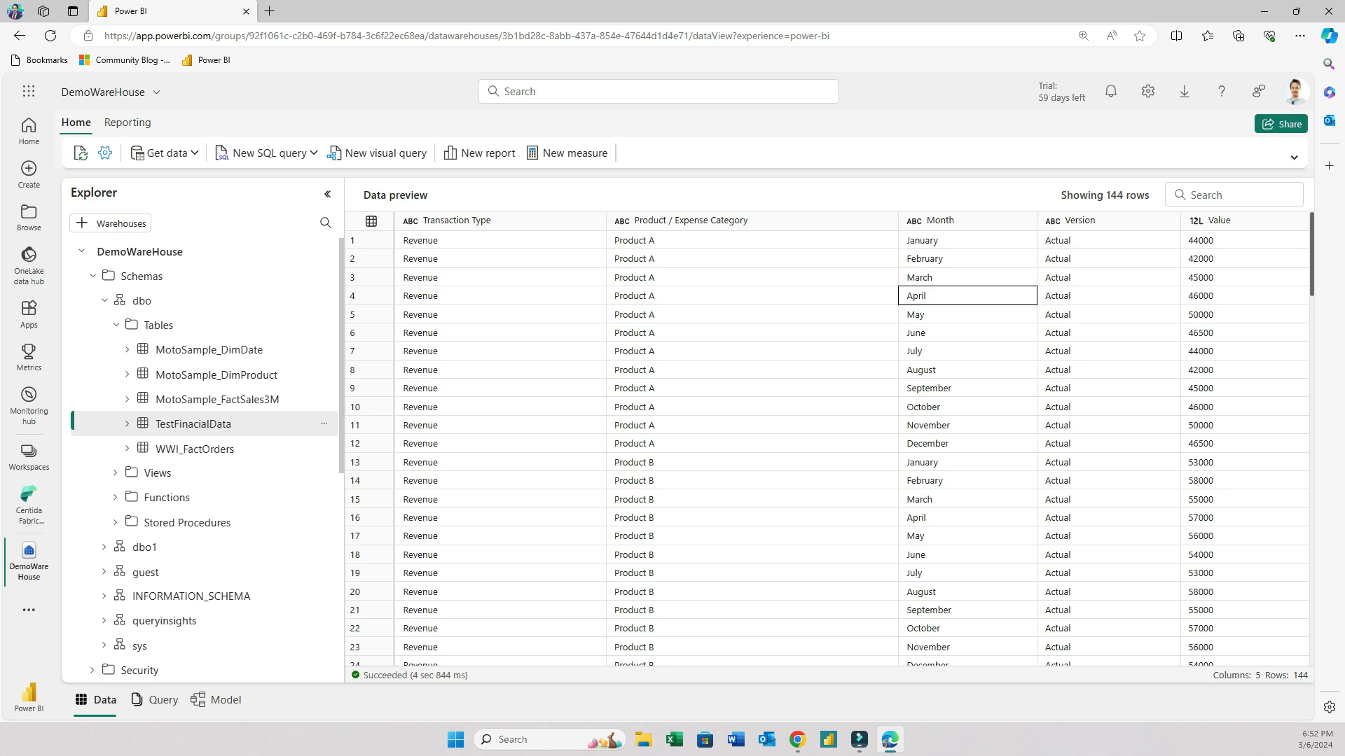
click(751, 258)
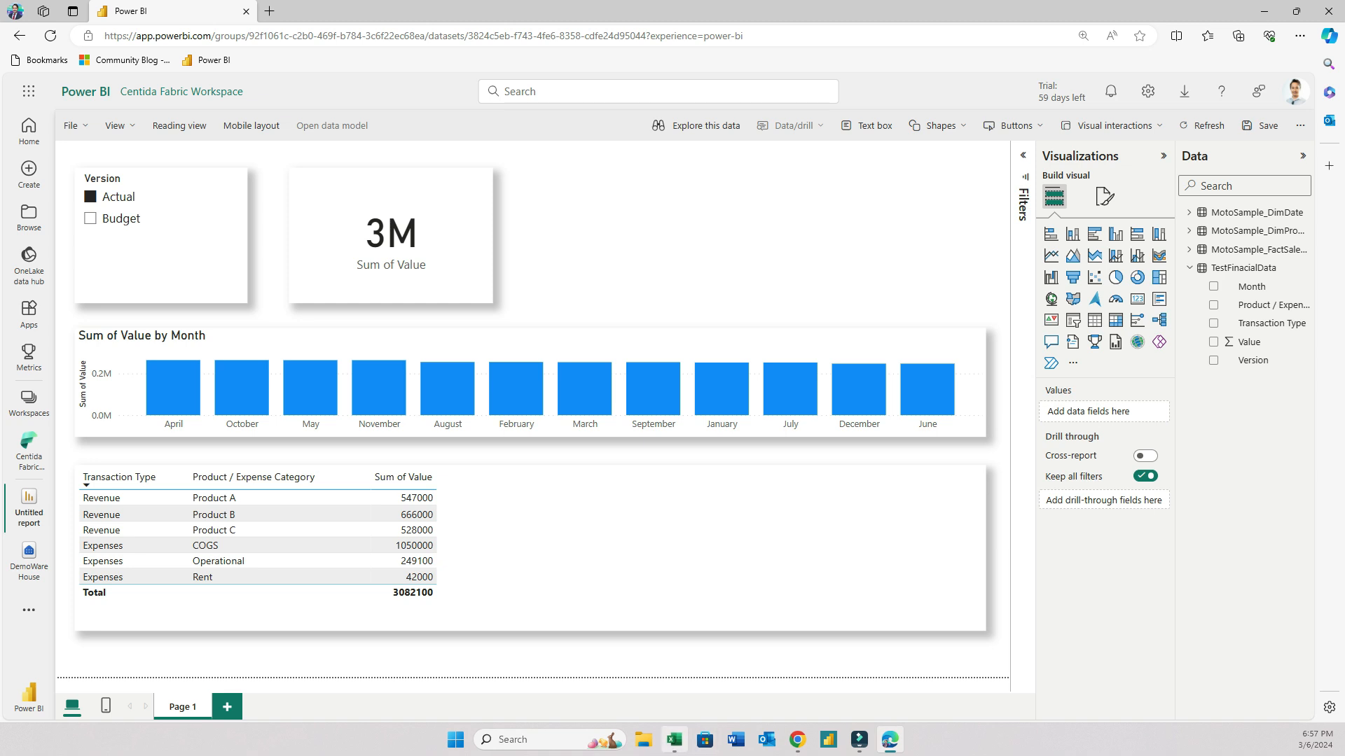
click(673, 740)
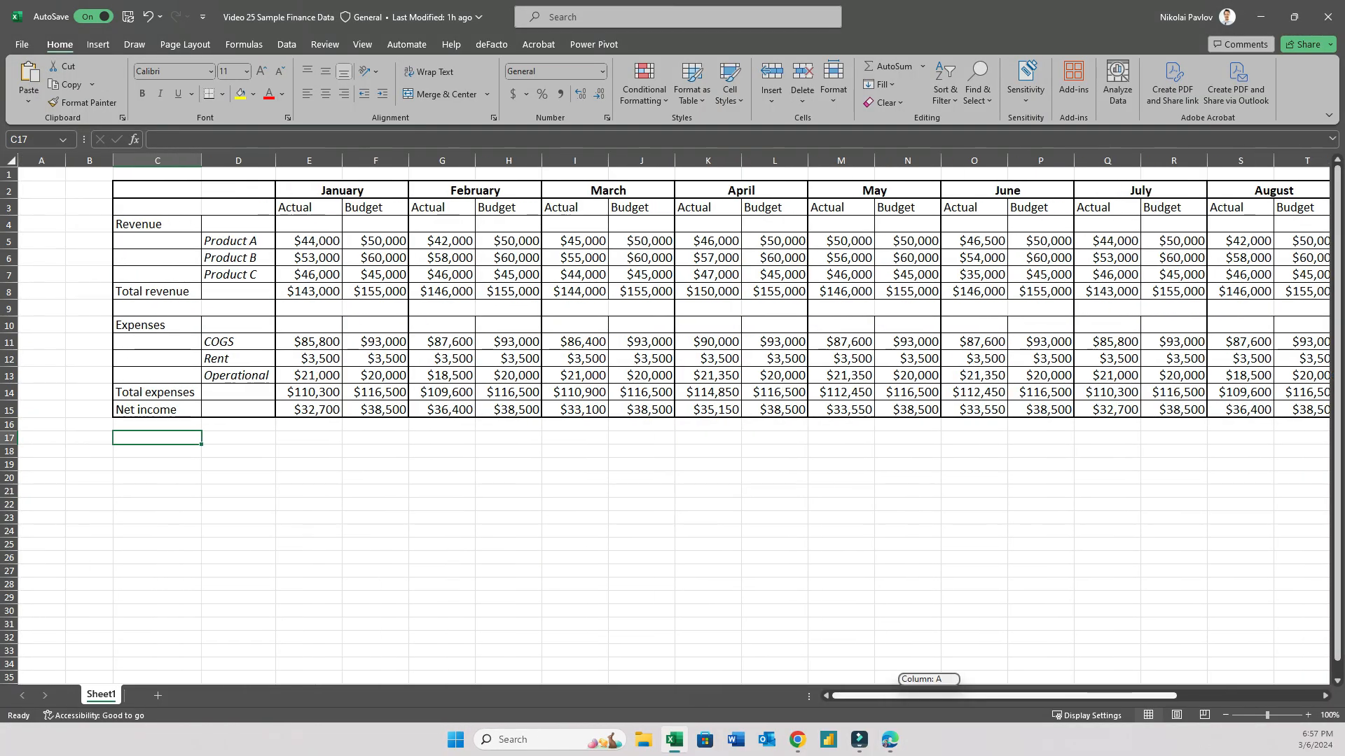
- Scroll across Excel's wide monthly Actual/Budget sheet, then return to the warehouse preview
scroll(right, 3)
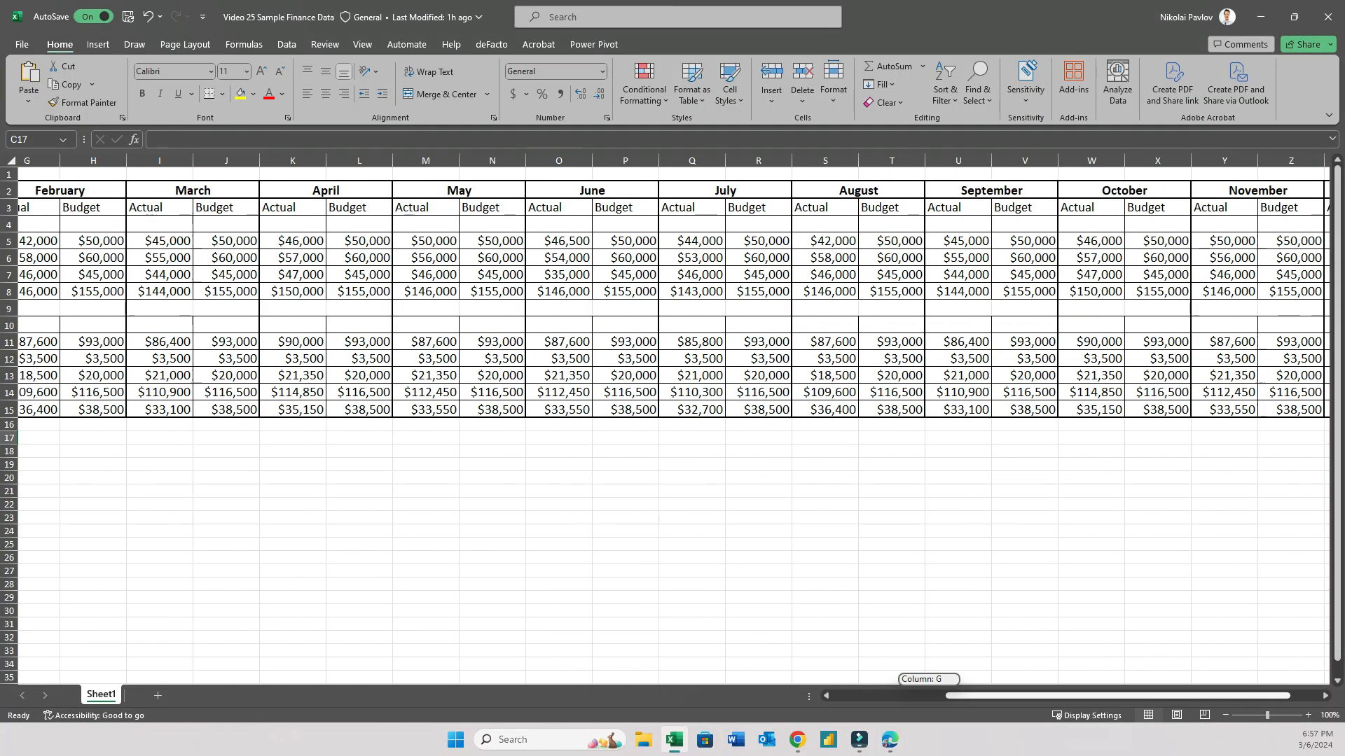
scroll(right, 3)
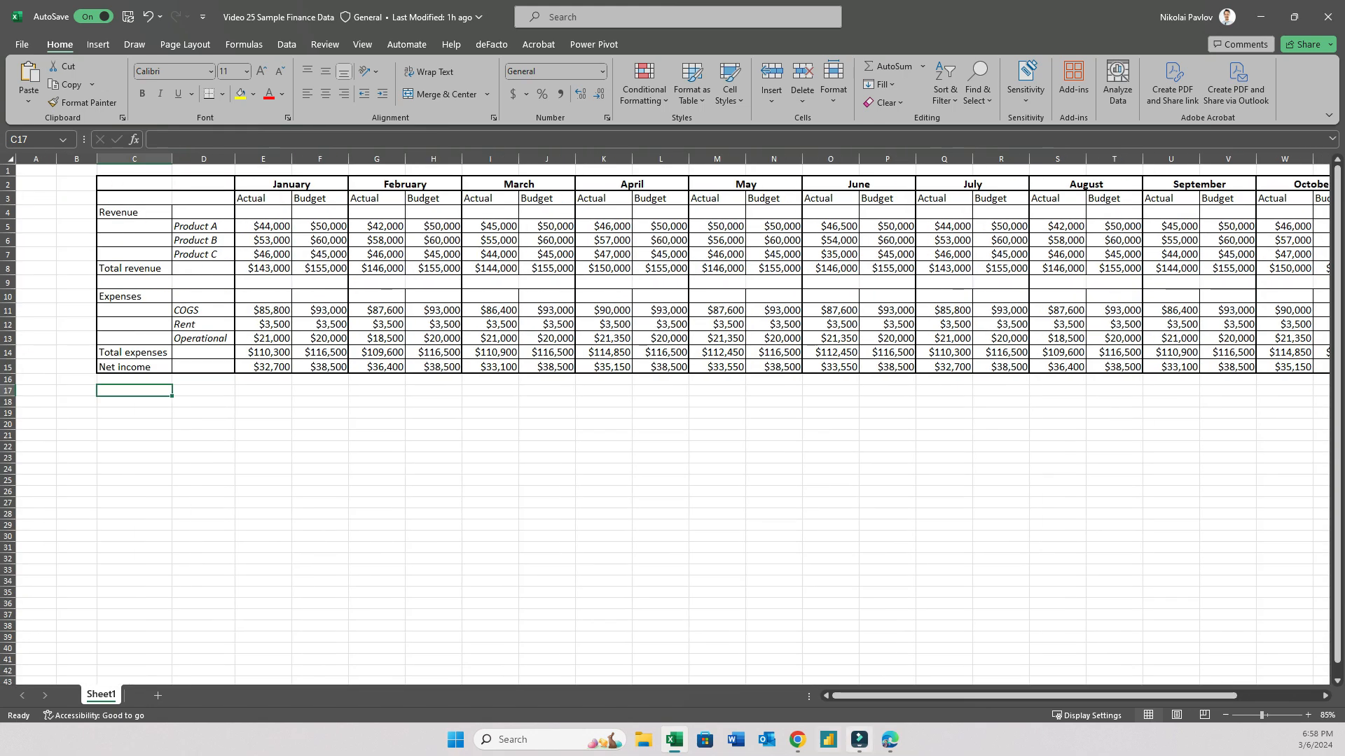
click(889, 740)
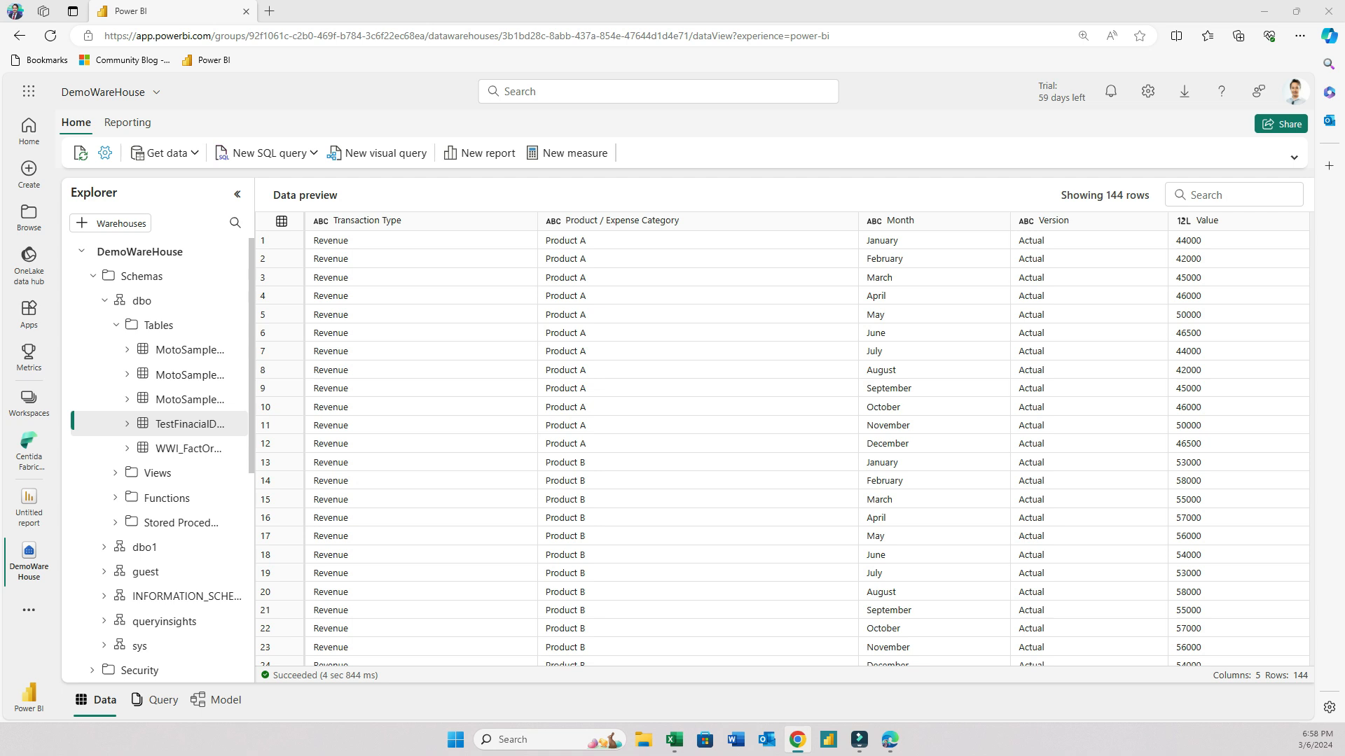
click(698, 573)
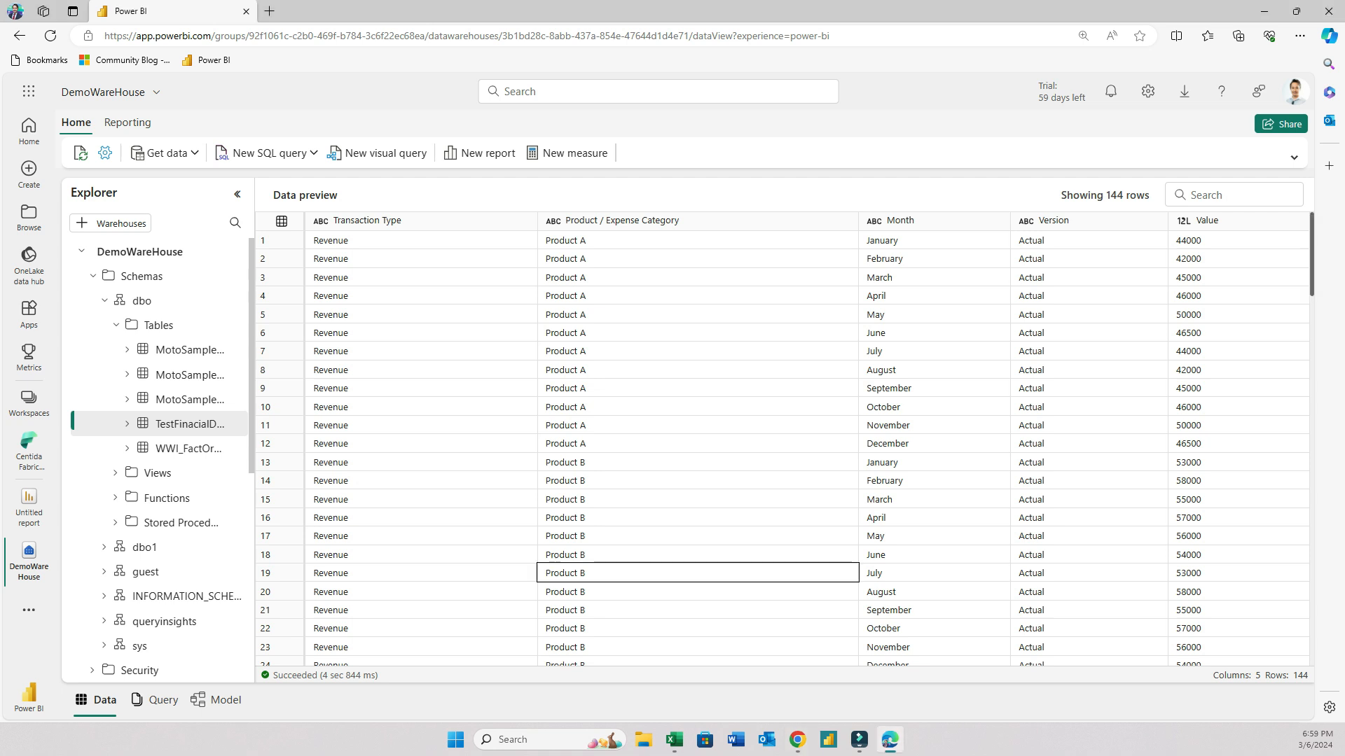